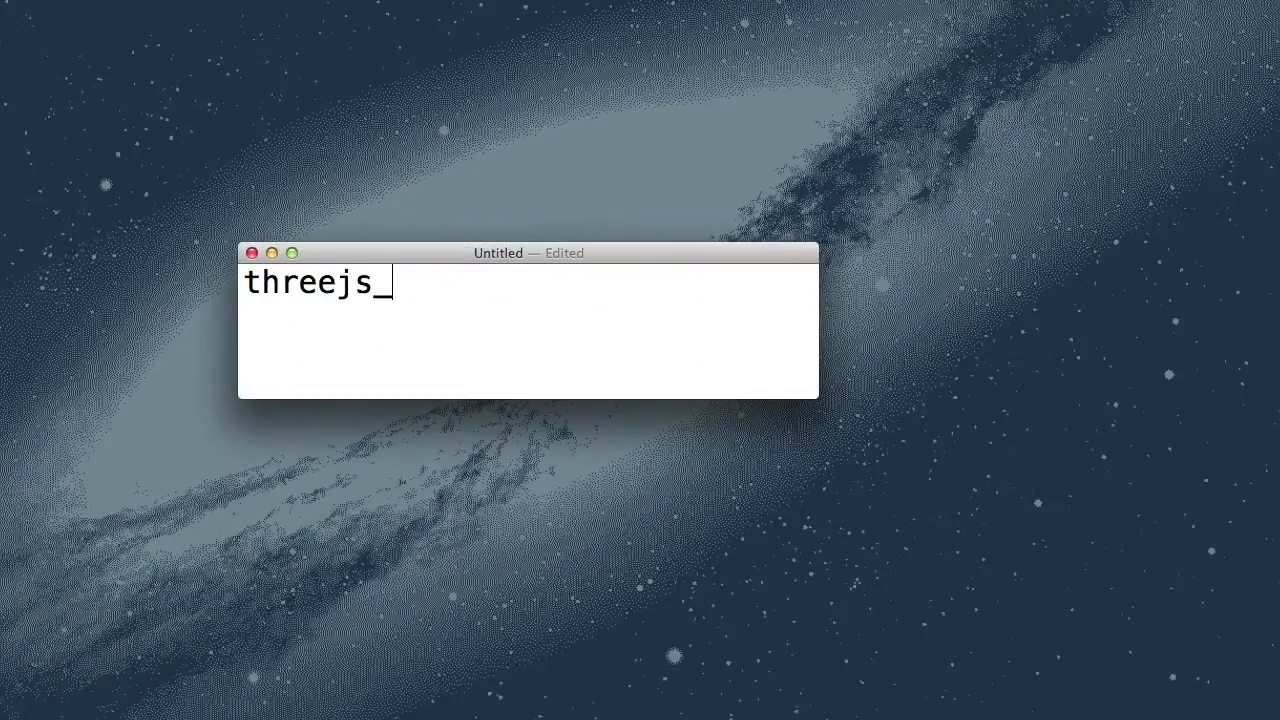
Step: Type 'threejs_playGnd part2' and the subtitle 'three.js / webGL tutorial' in TextEdit
text(playGnd part)
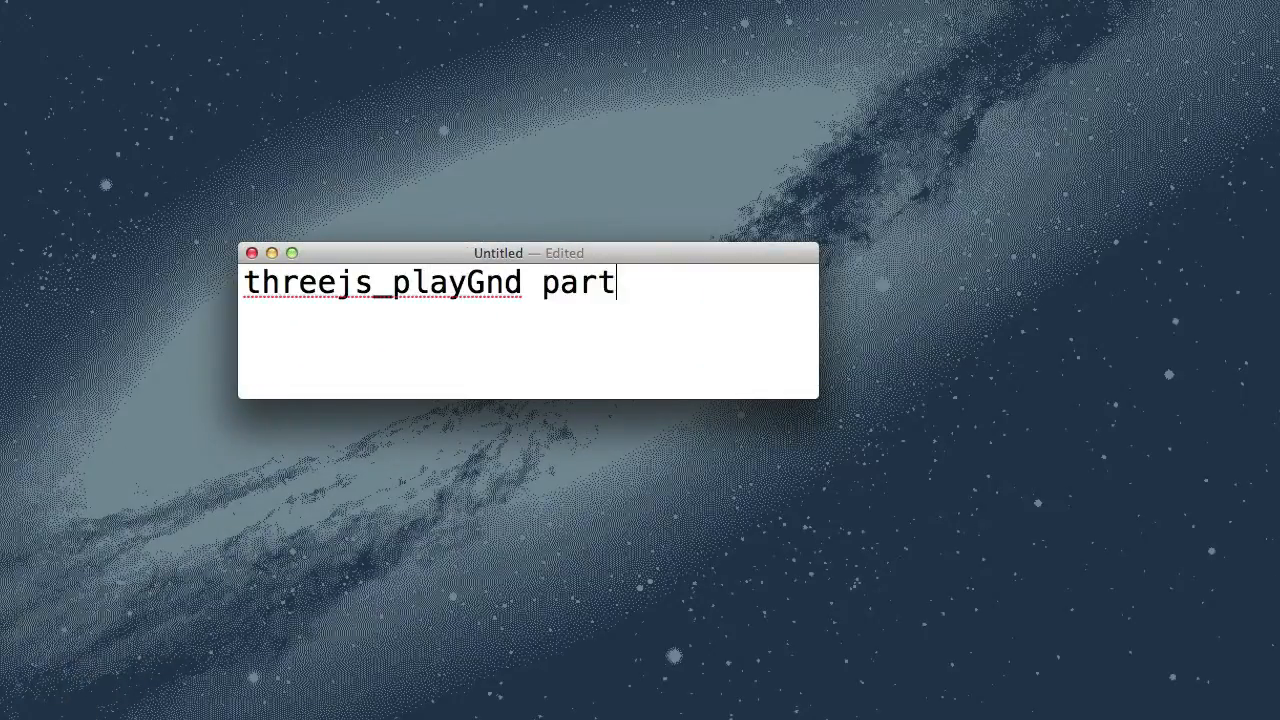
text(2)
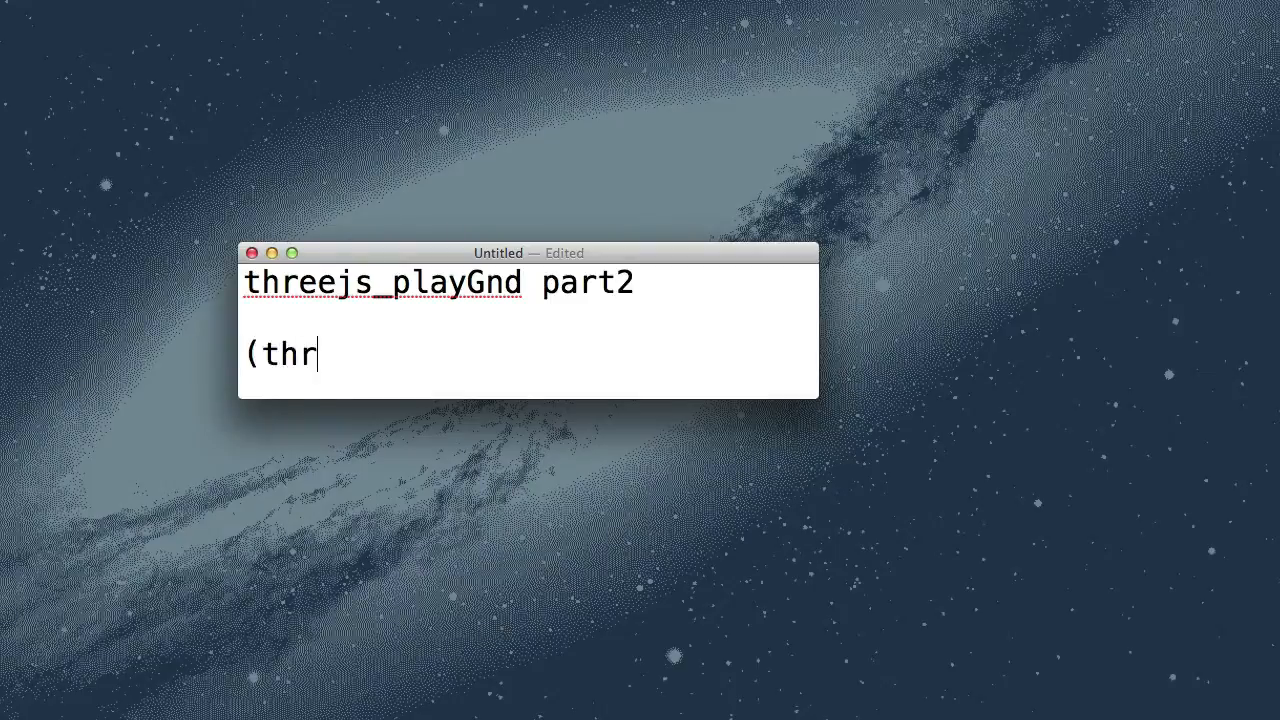
text(ee.js / webG)
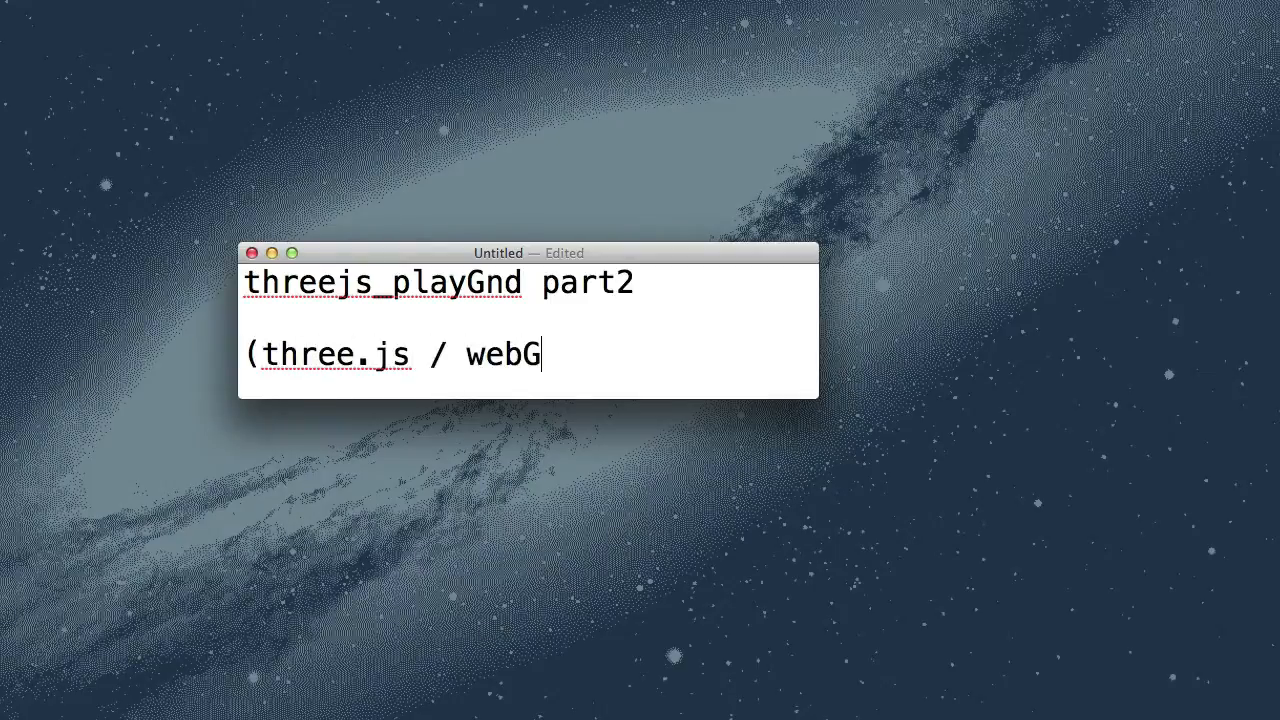
text(L tutorial)
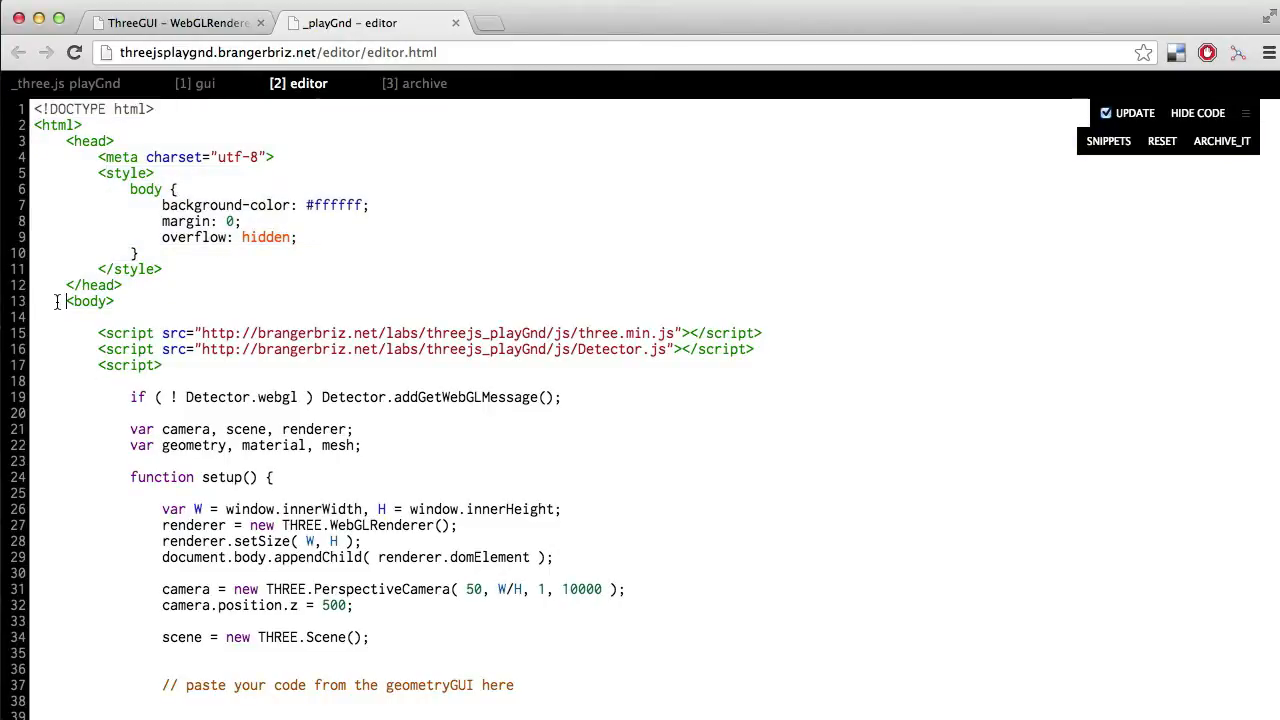
Step: Select and delete the template code inside setup() and draw(), keeping their outlines
scroll(down, 3)
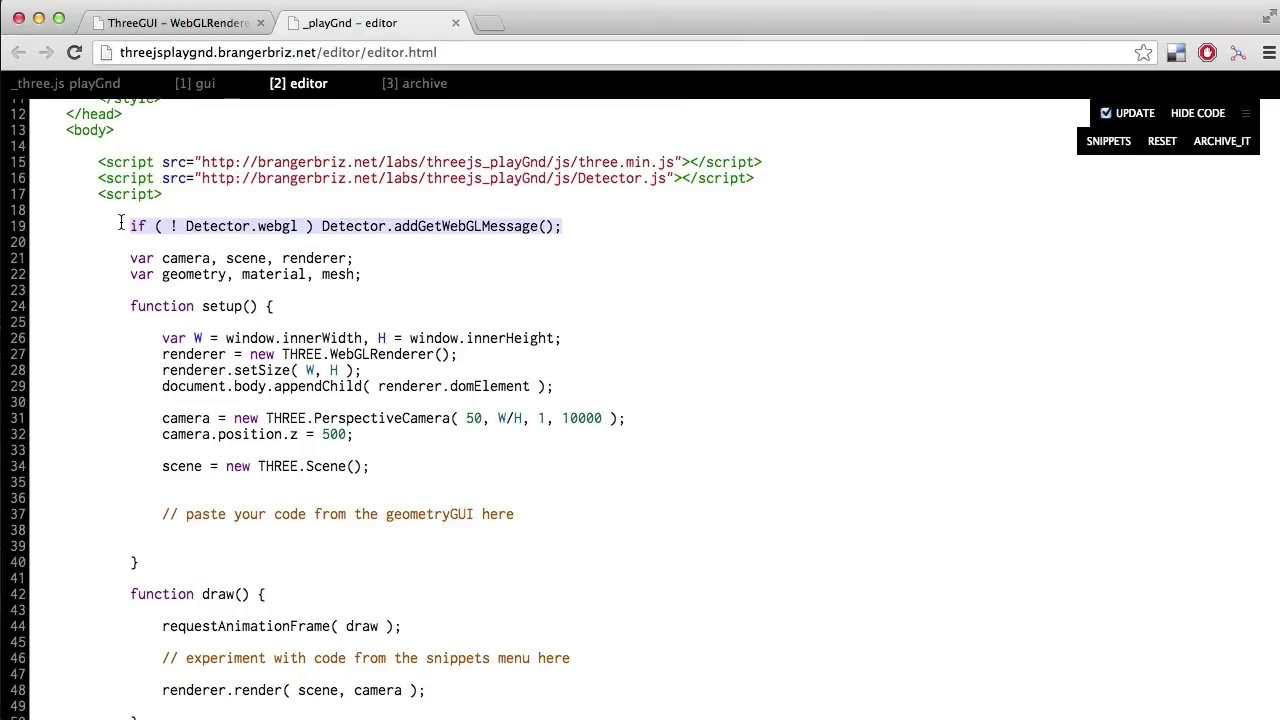
click(130, 306)
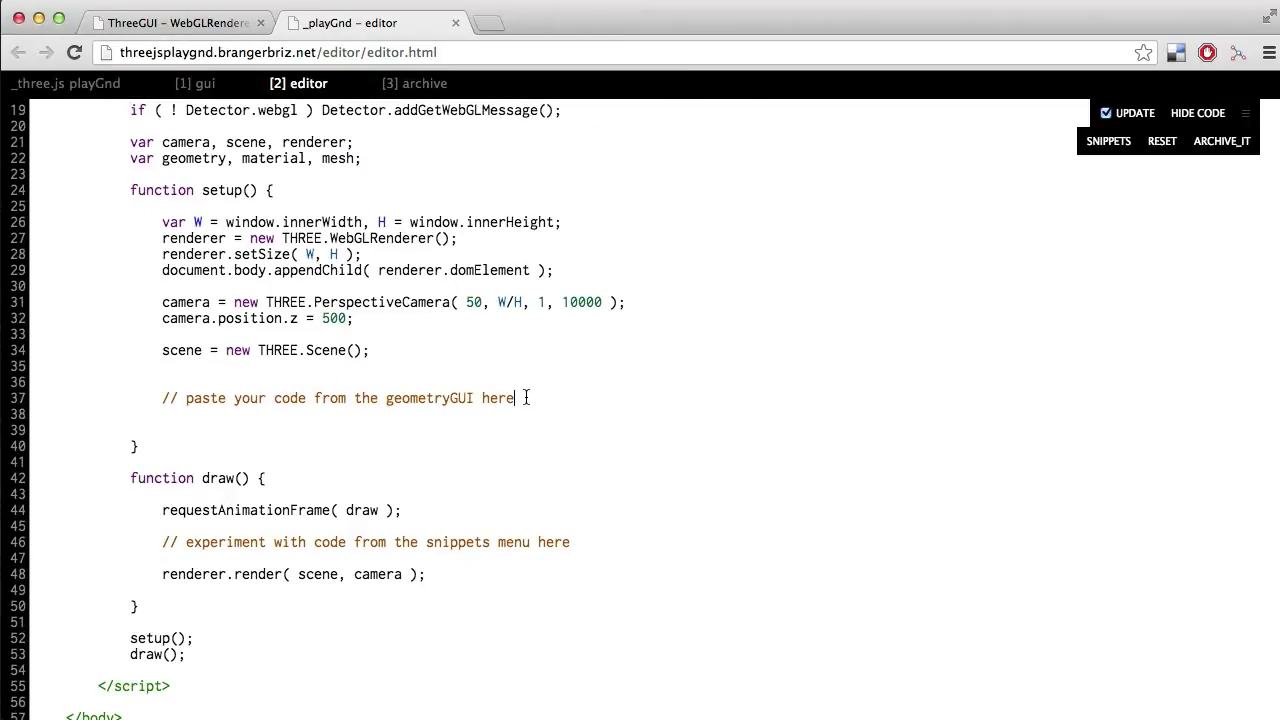
drag(162, 222, 514, 398)
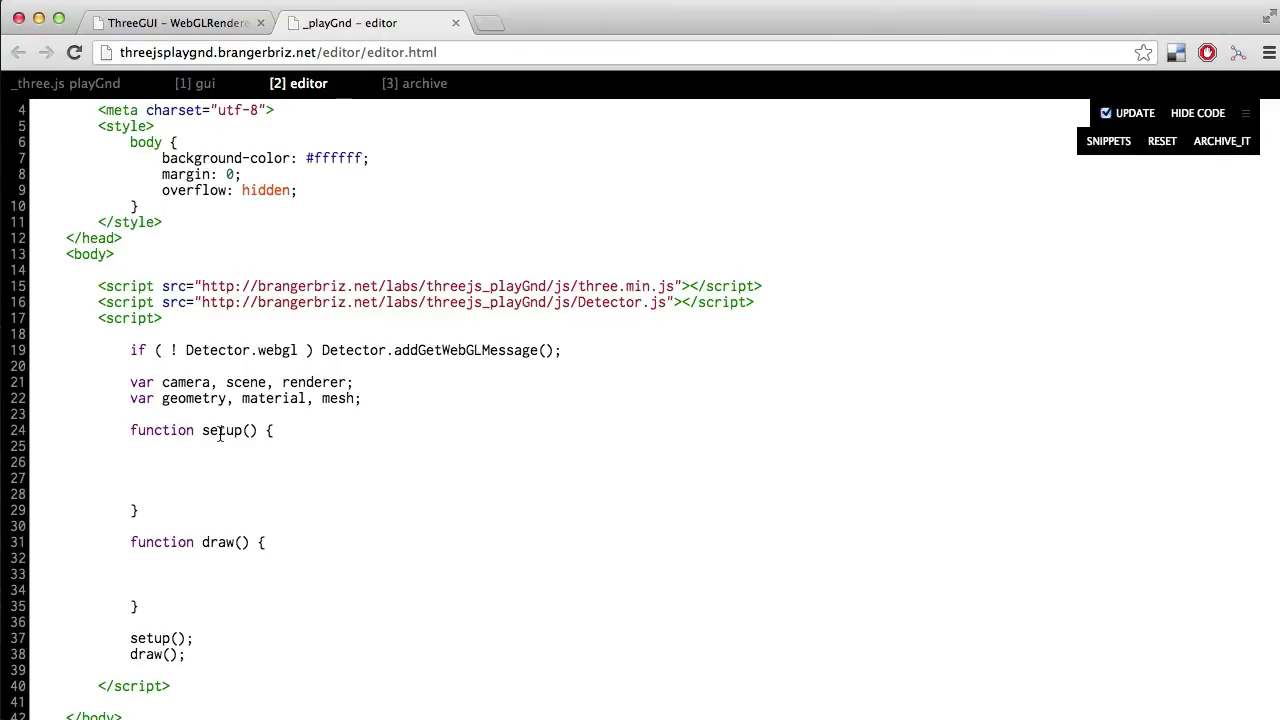
Step: Restore the renderer and camera lines (camera distance 500) and place the cursor below the scene line
double_click(217, 542)
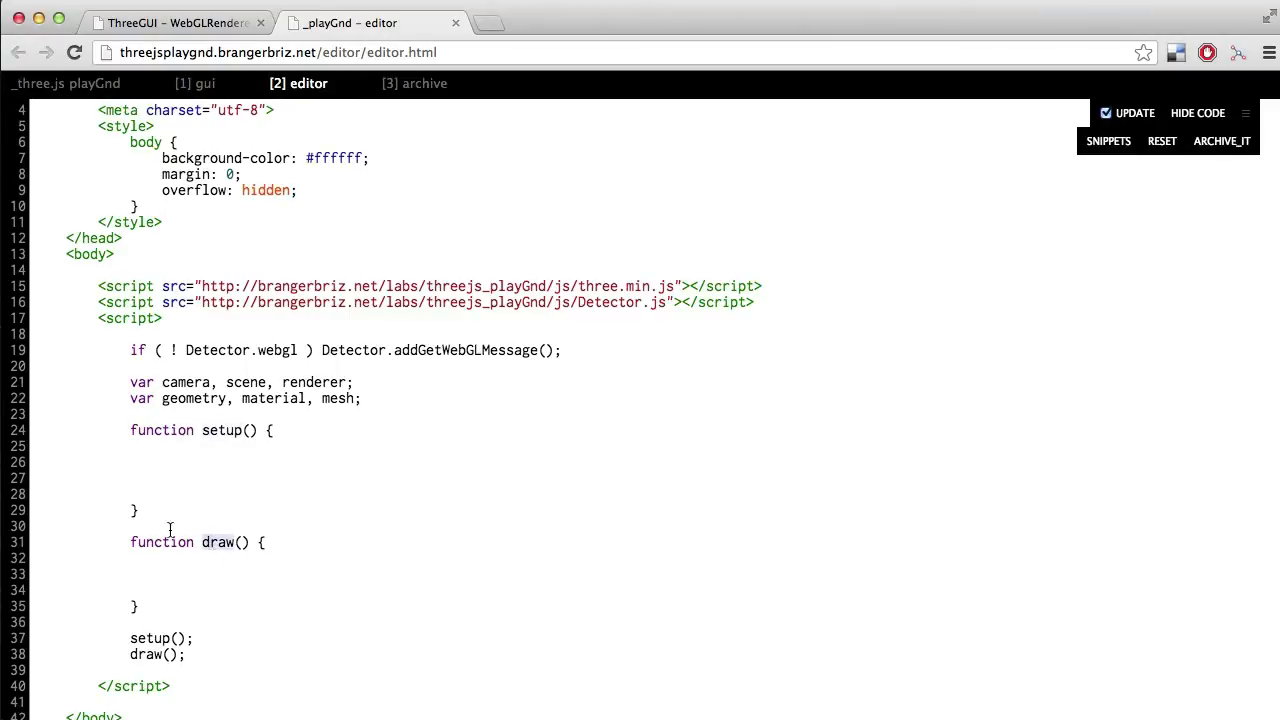
drag(130, 430, 138, 510)
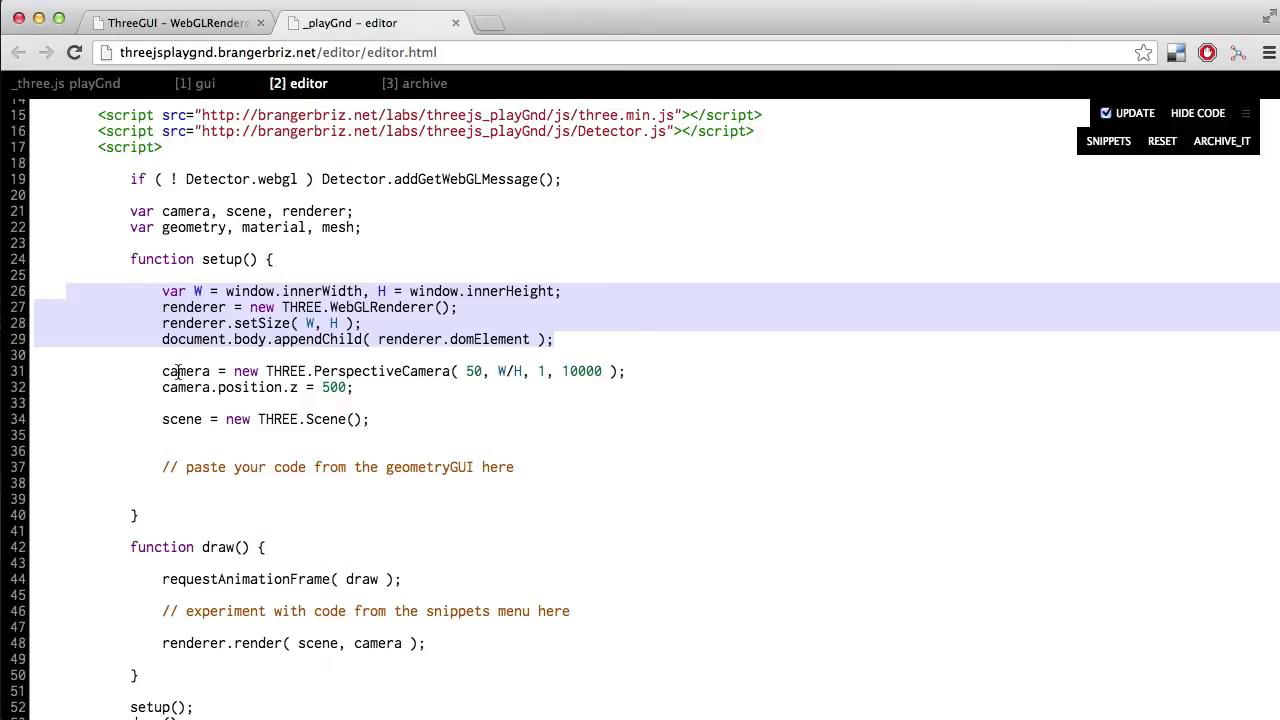
click(497, 371)
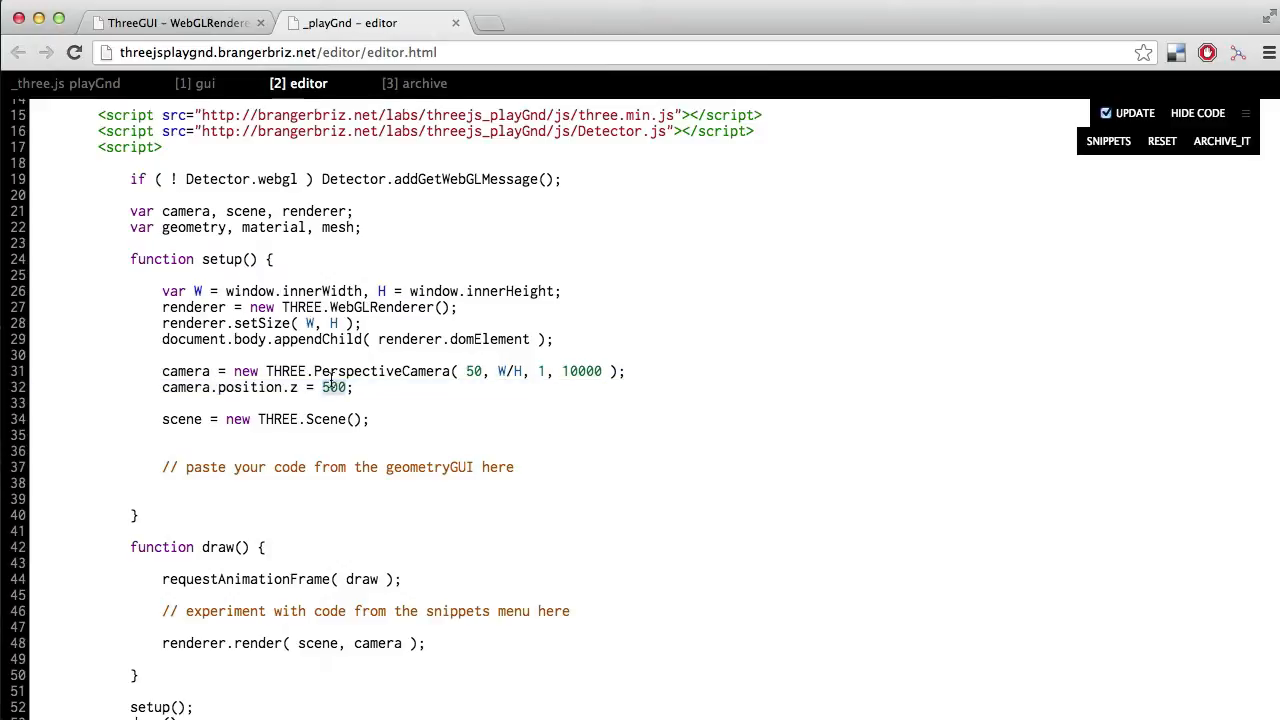
click(360, 387)
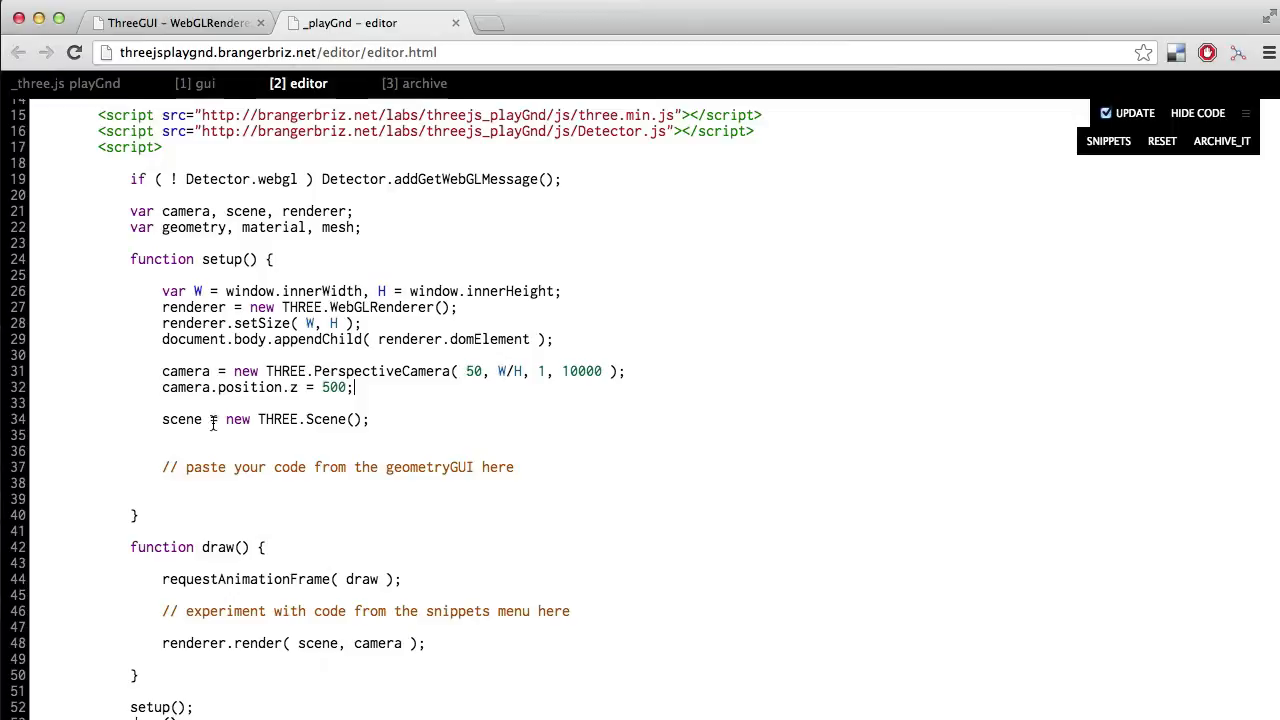
click(210, 419)
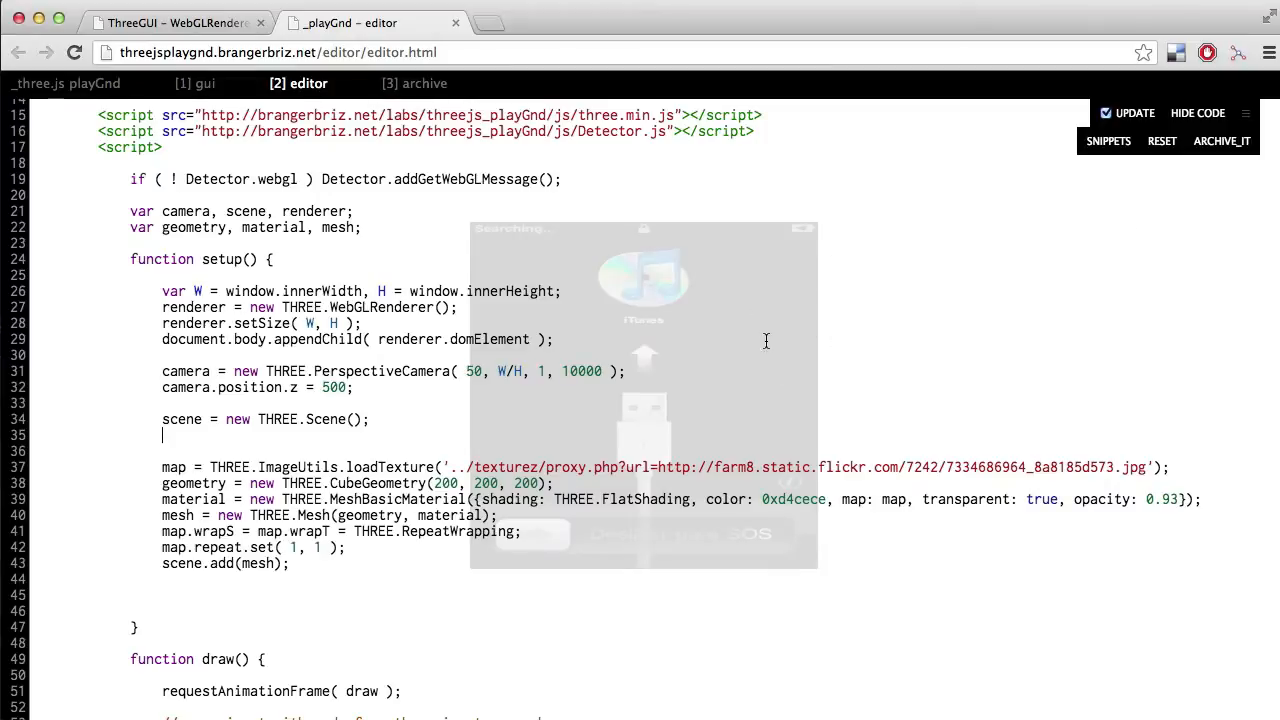
mouse_move(766, 294)
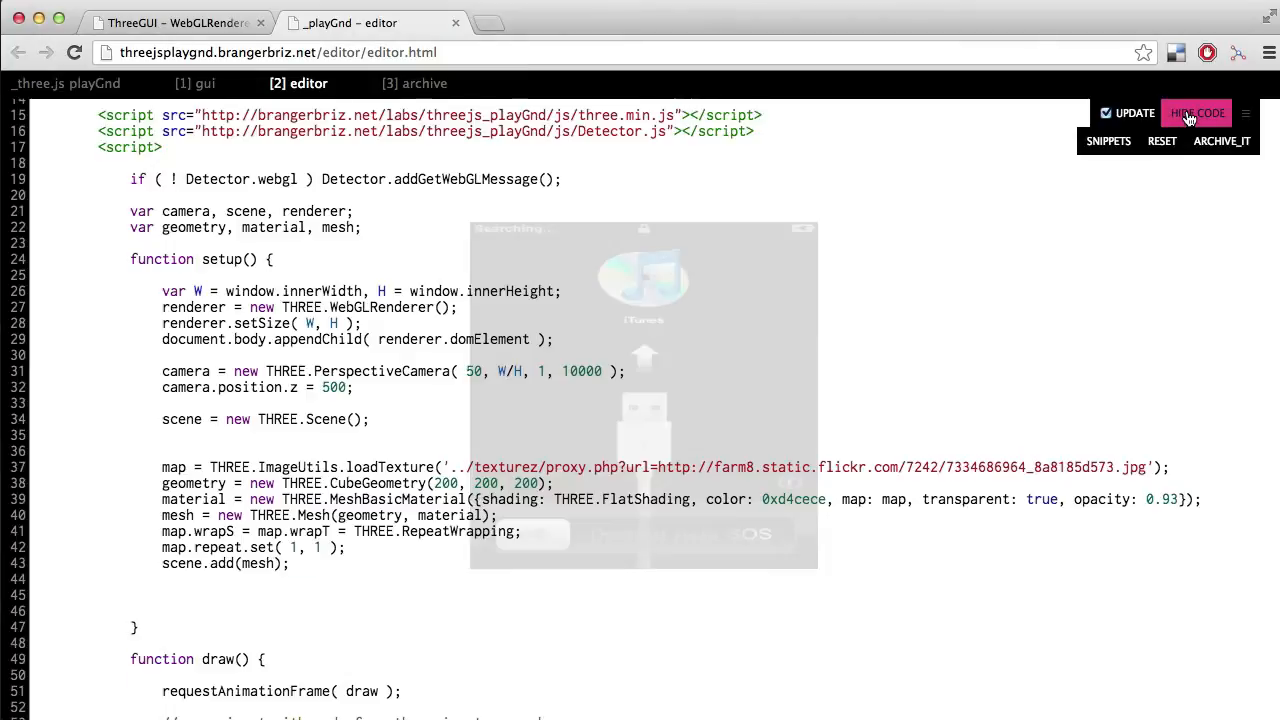
Step: Hide the code to preview the textured cube, then show the code again
click(1196, 112)
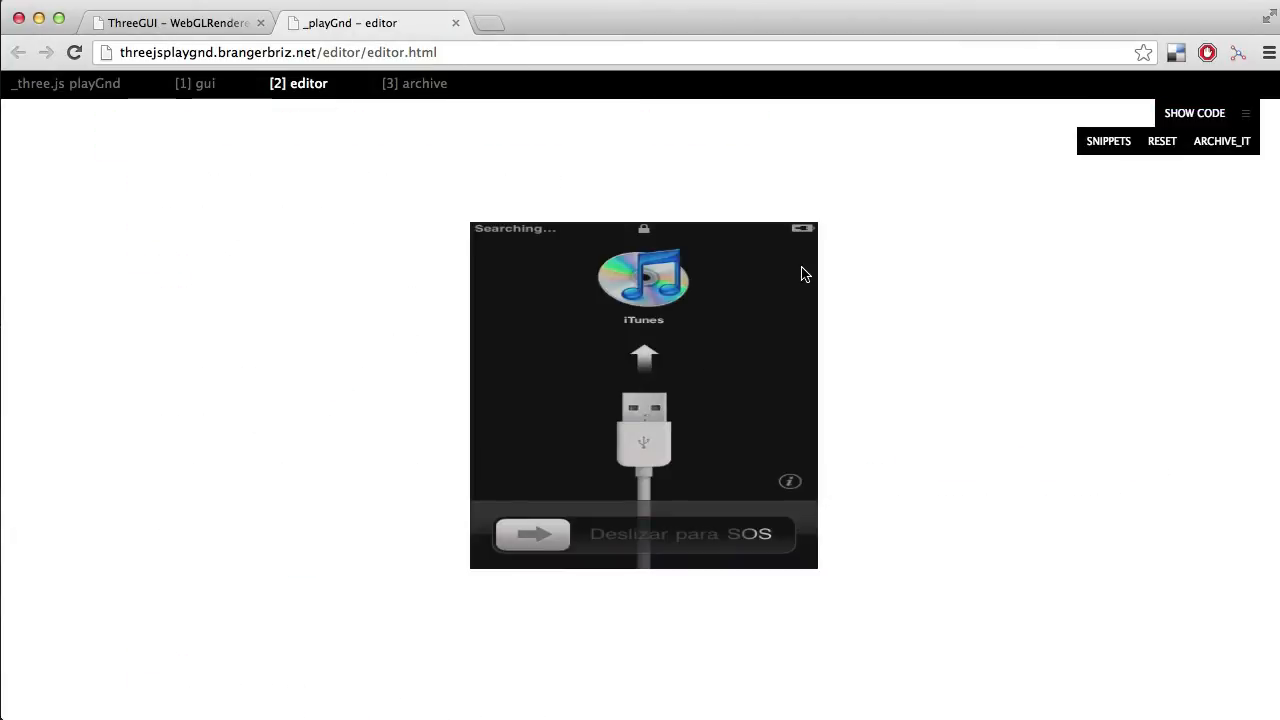
click(1194, 112)
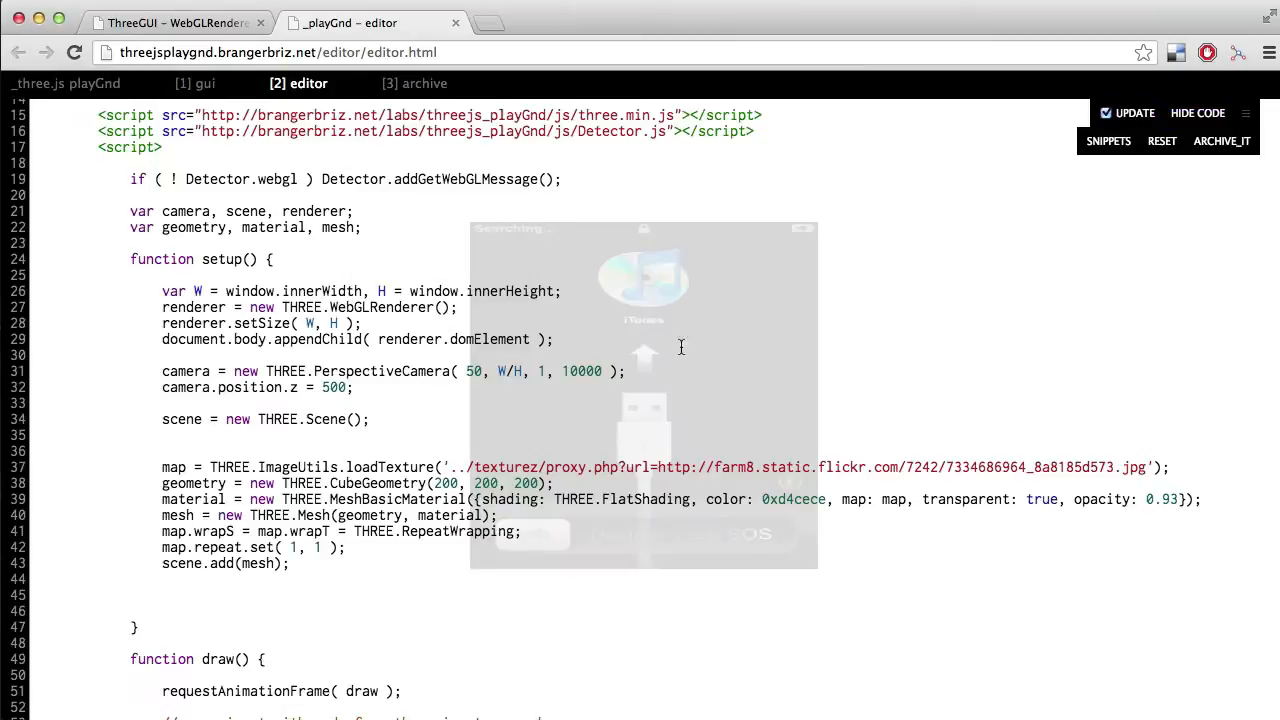
scroll(down, 3)
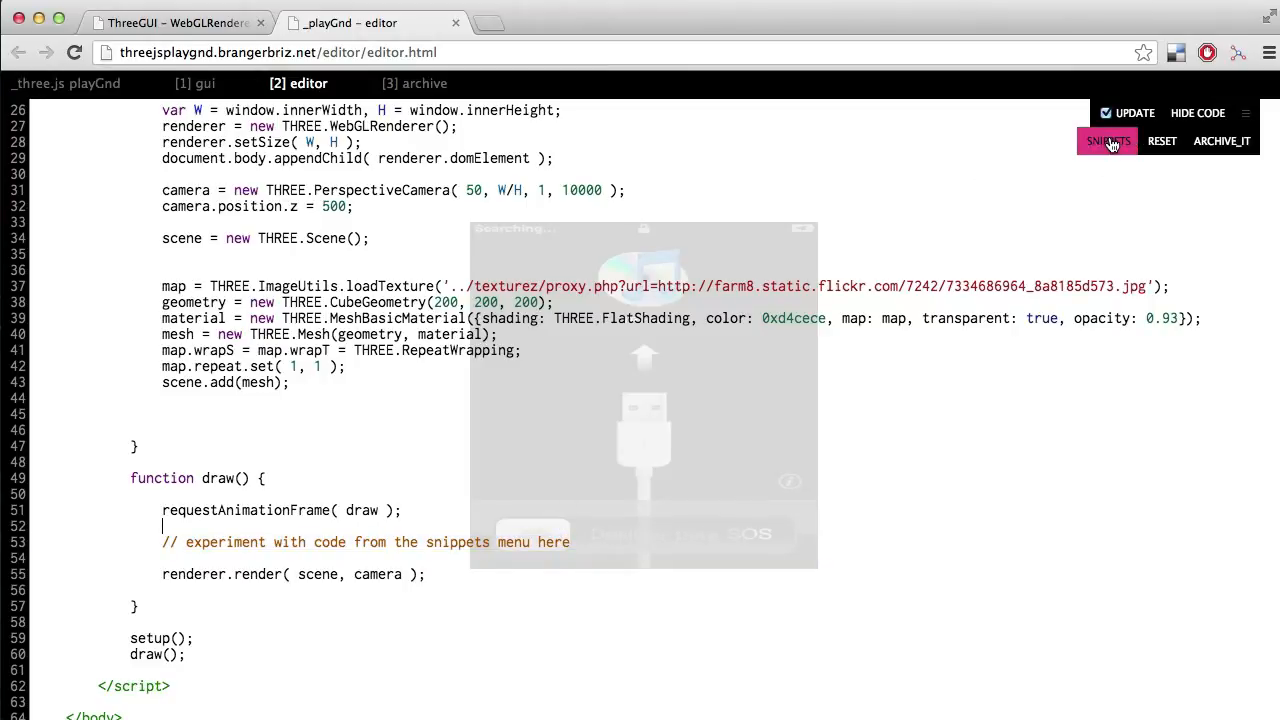
Step: Open the rotate-mesh snippet from the snippets gallery
click(1107, 141)
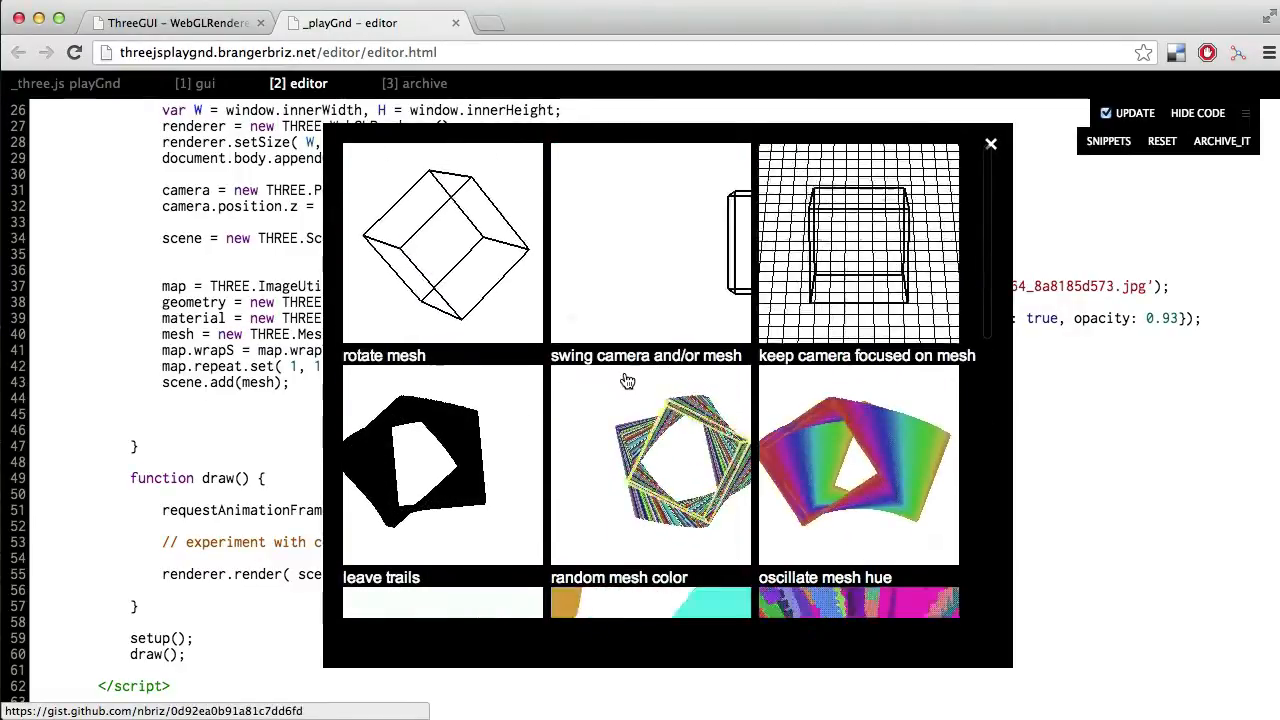
click(442, 245)
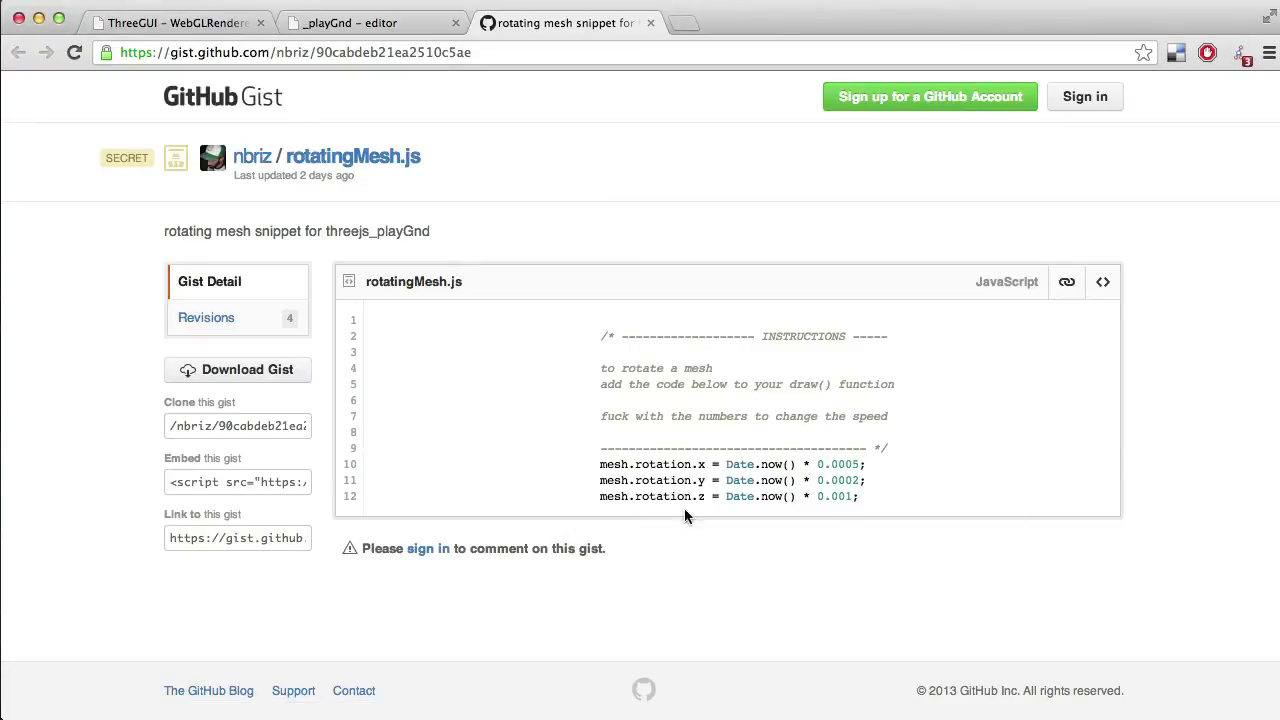
mouse_move(833, 363)
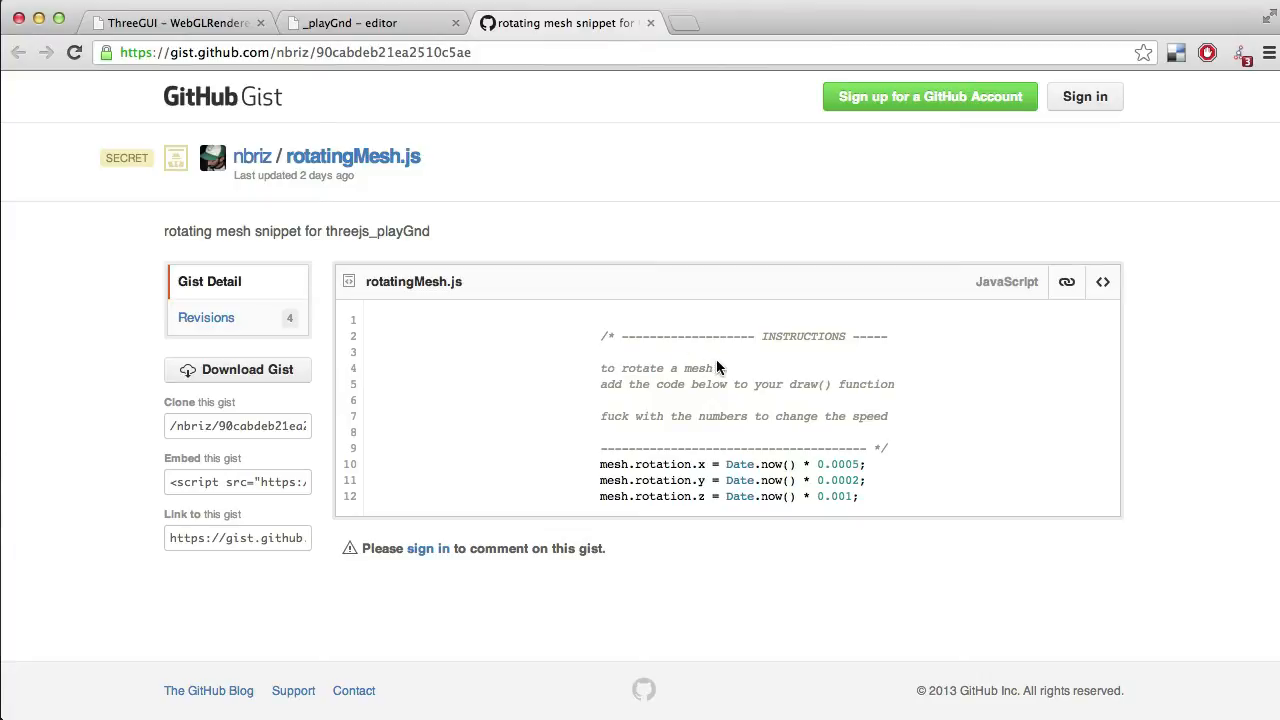
mouse_move(750, 412)
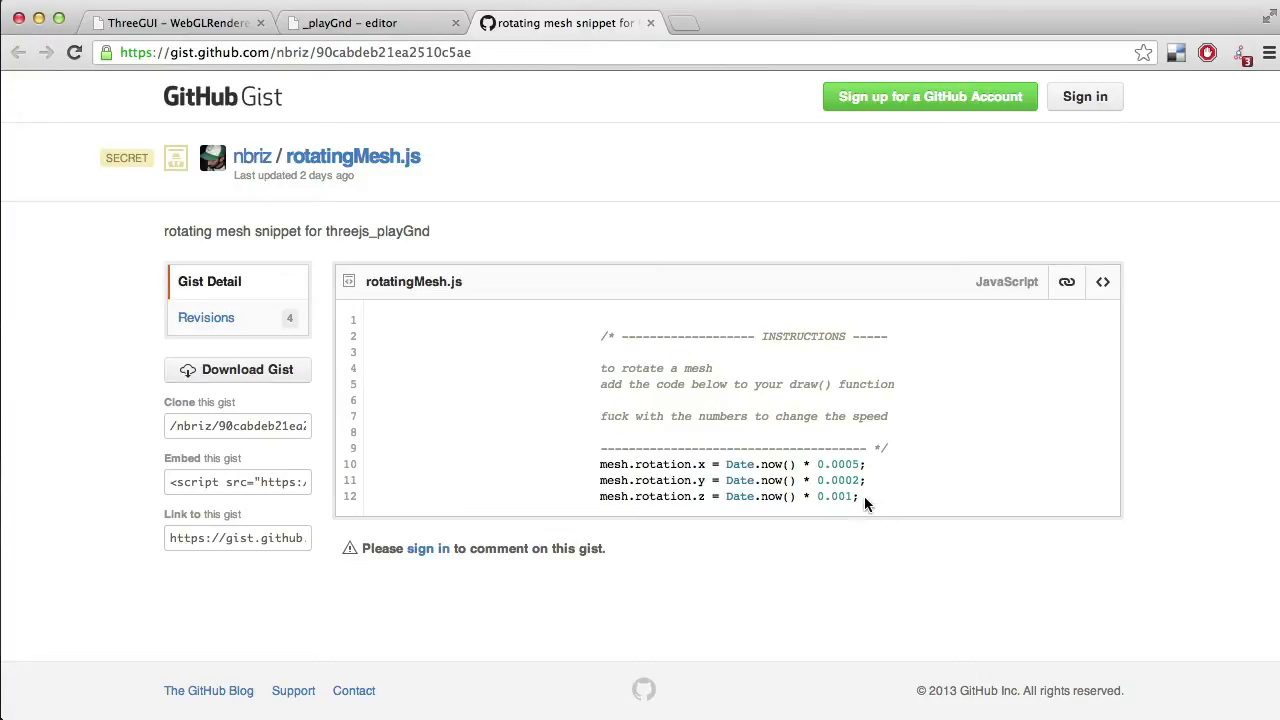
Step: Select the three mesh rotation lines 10–12 on the rotatingMesh.js gist
drag(601, 464, 858, 496)
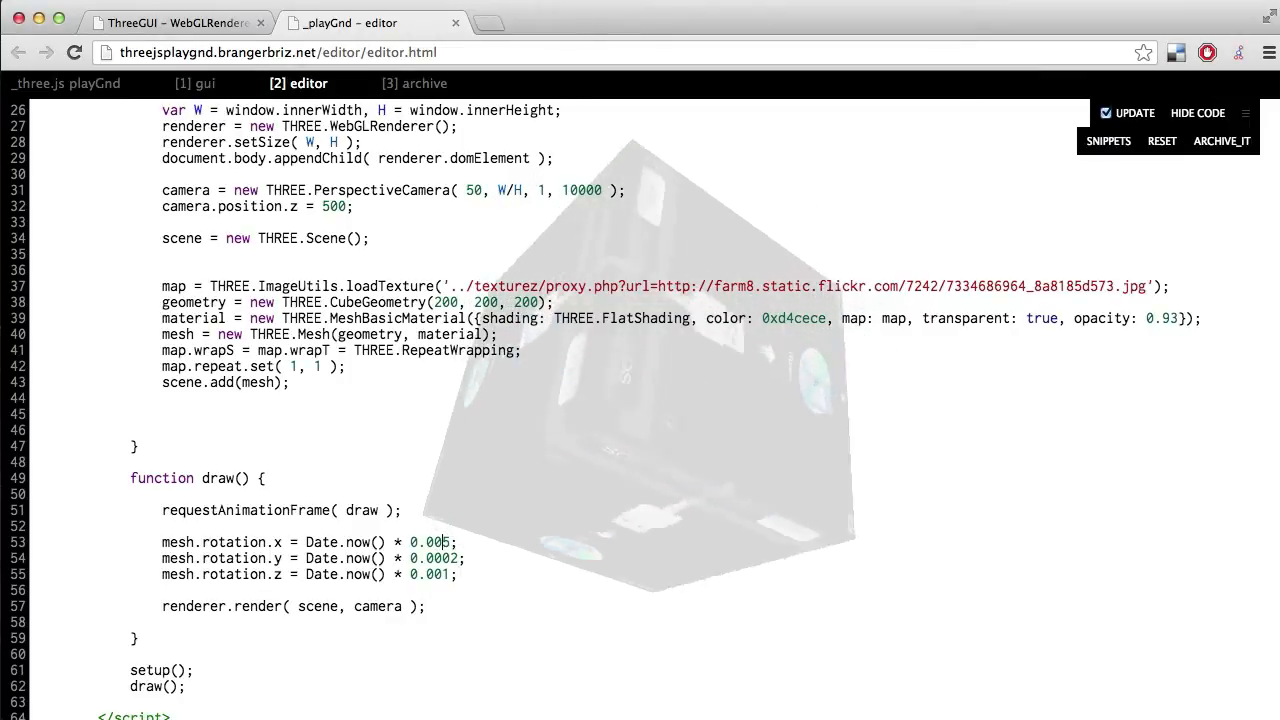
Step: Edit the x rotation speed value in the pasted draw() rotation code
click(438, 541)
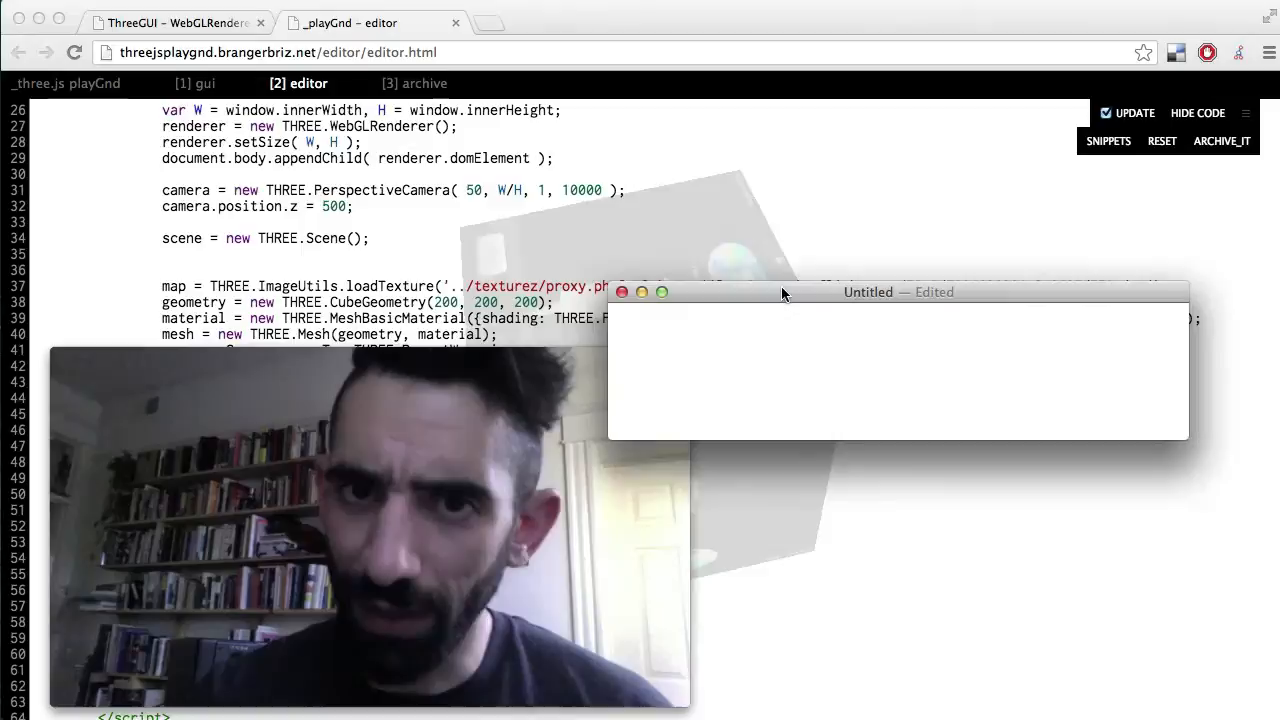
Step: Note software updates, user license agreement and user interface design in TextEdit, then return to playGnd
text(software updates)
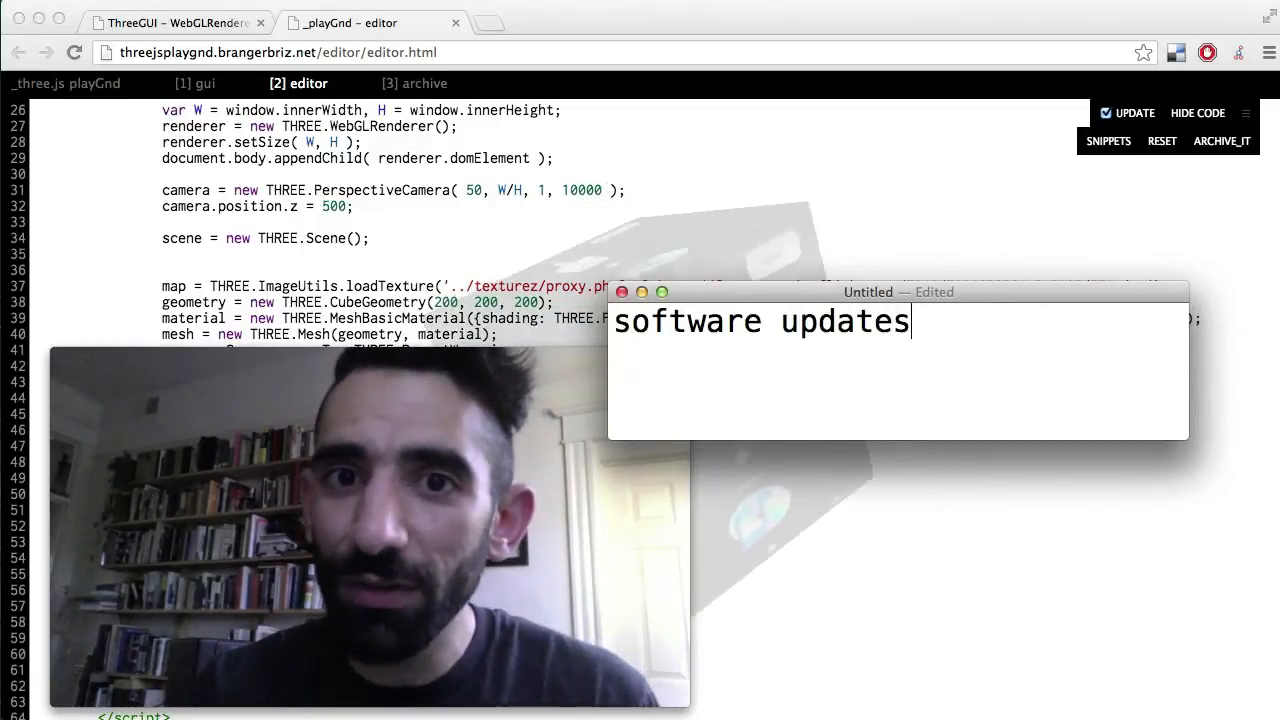
text(user)
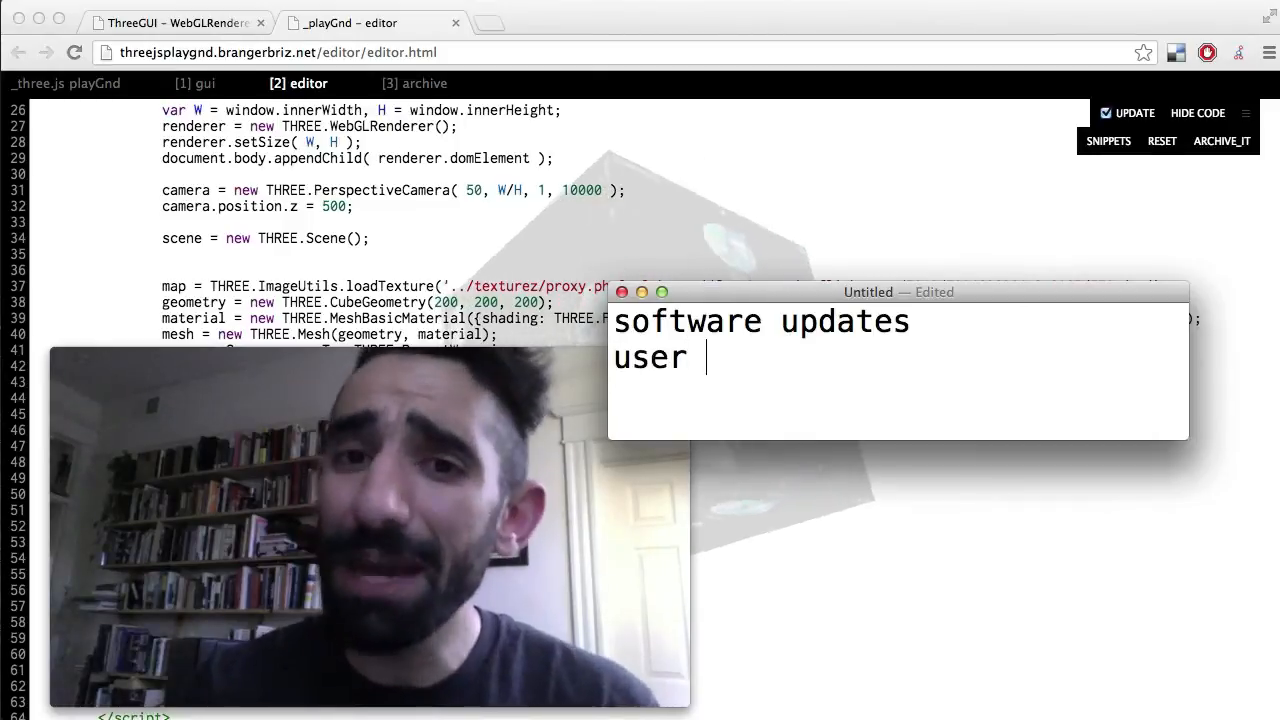
text(licensee)
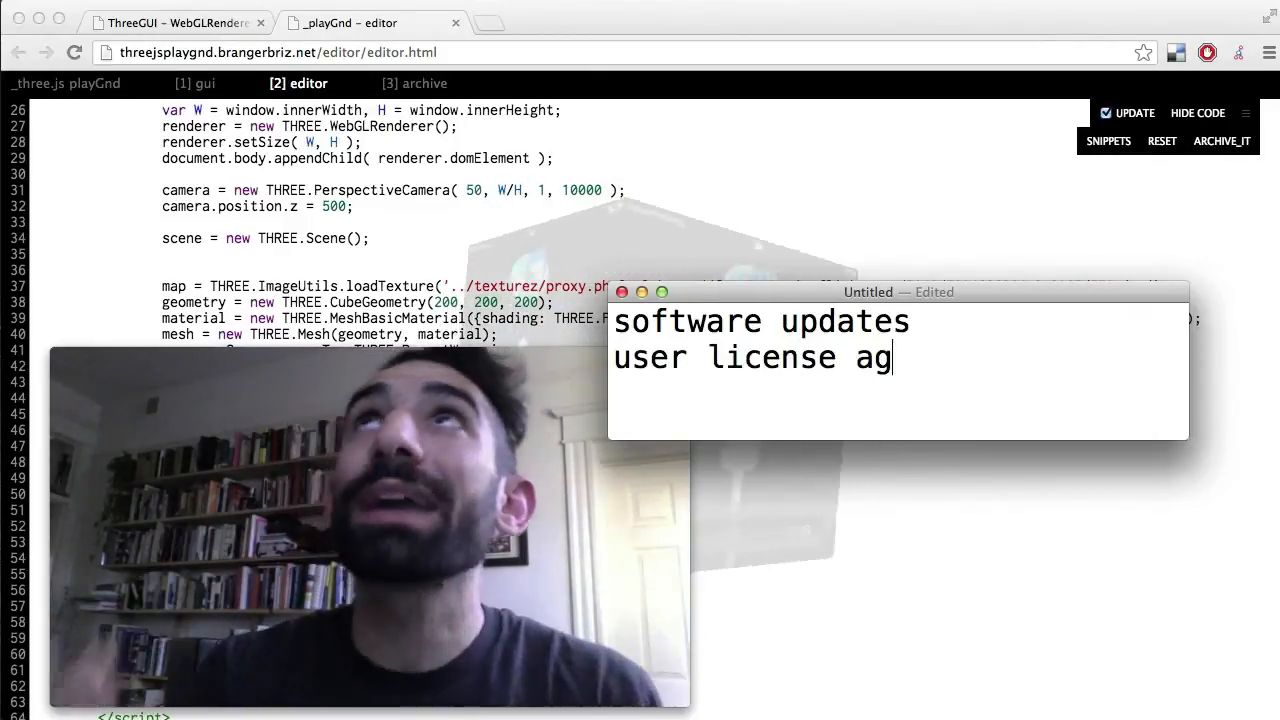
text(reement)
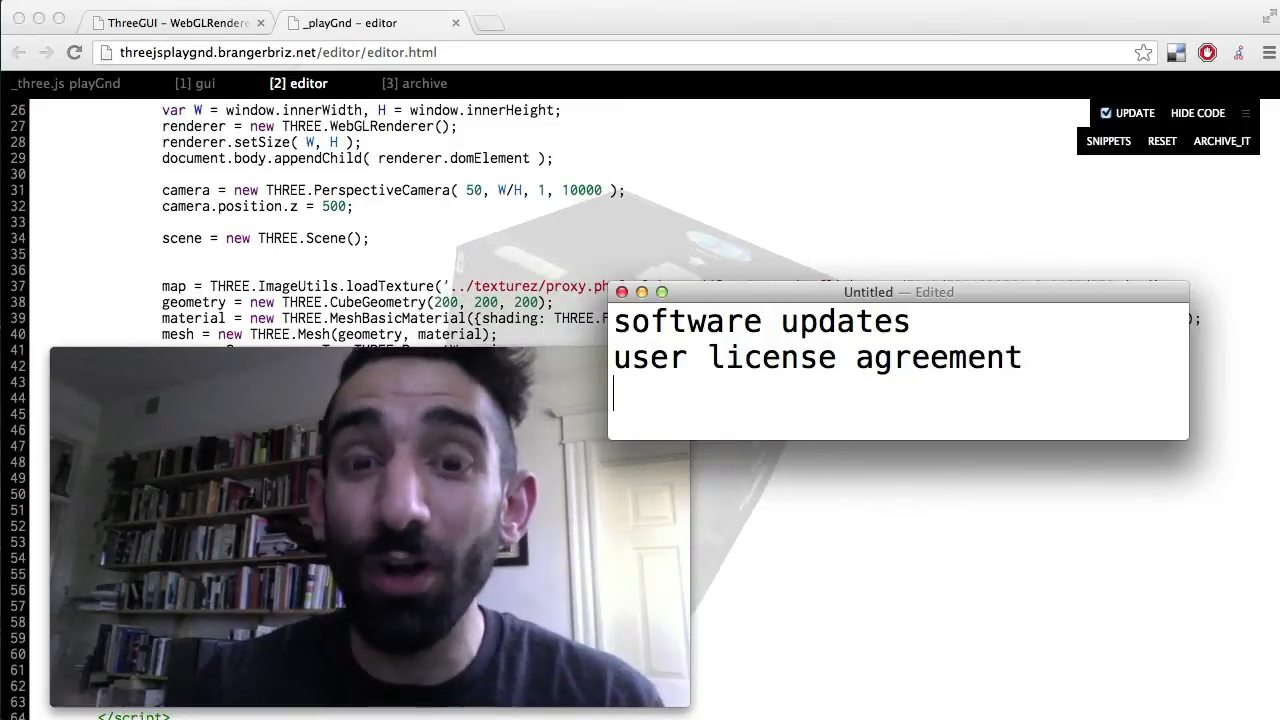
text(user interface)
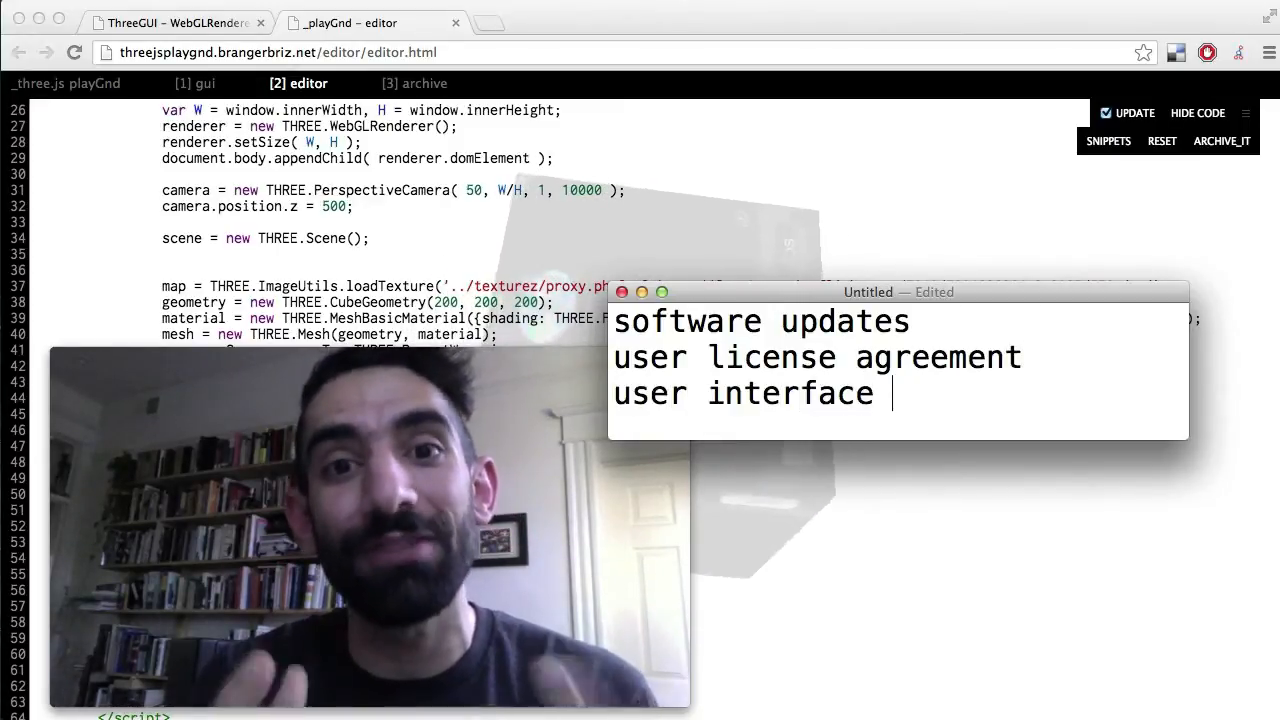
text(design)
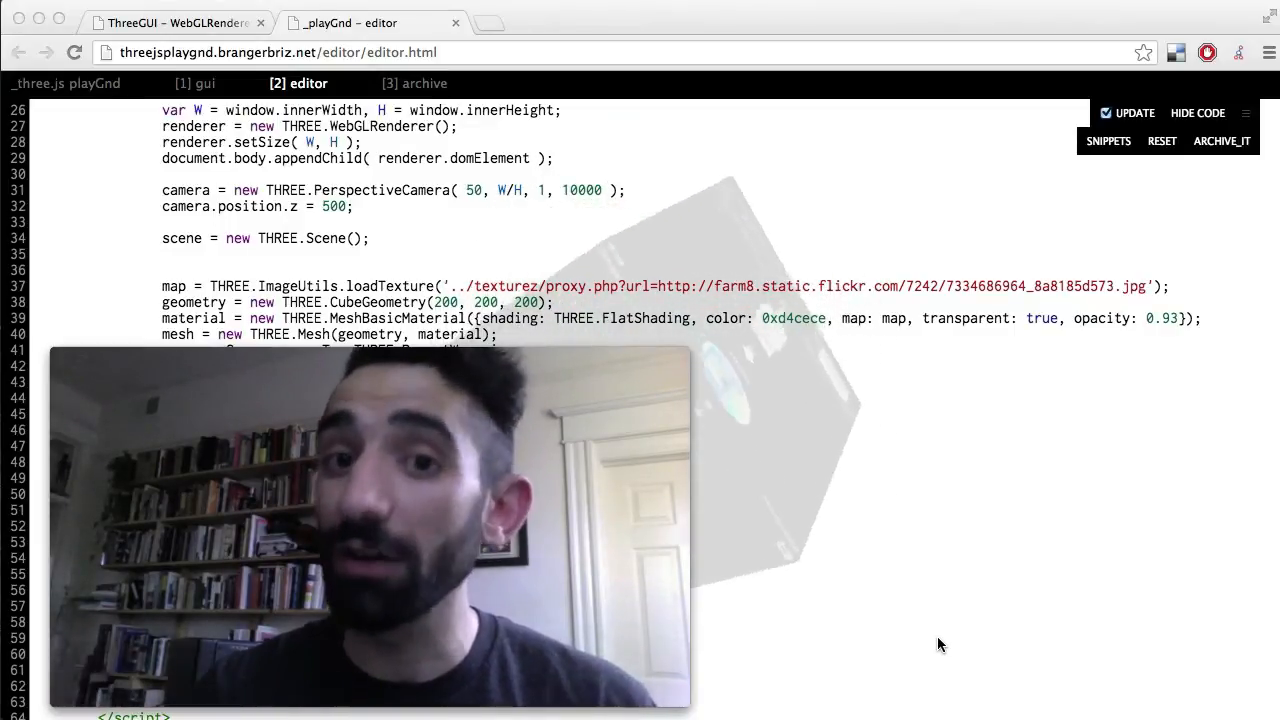
click(1133, 112)
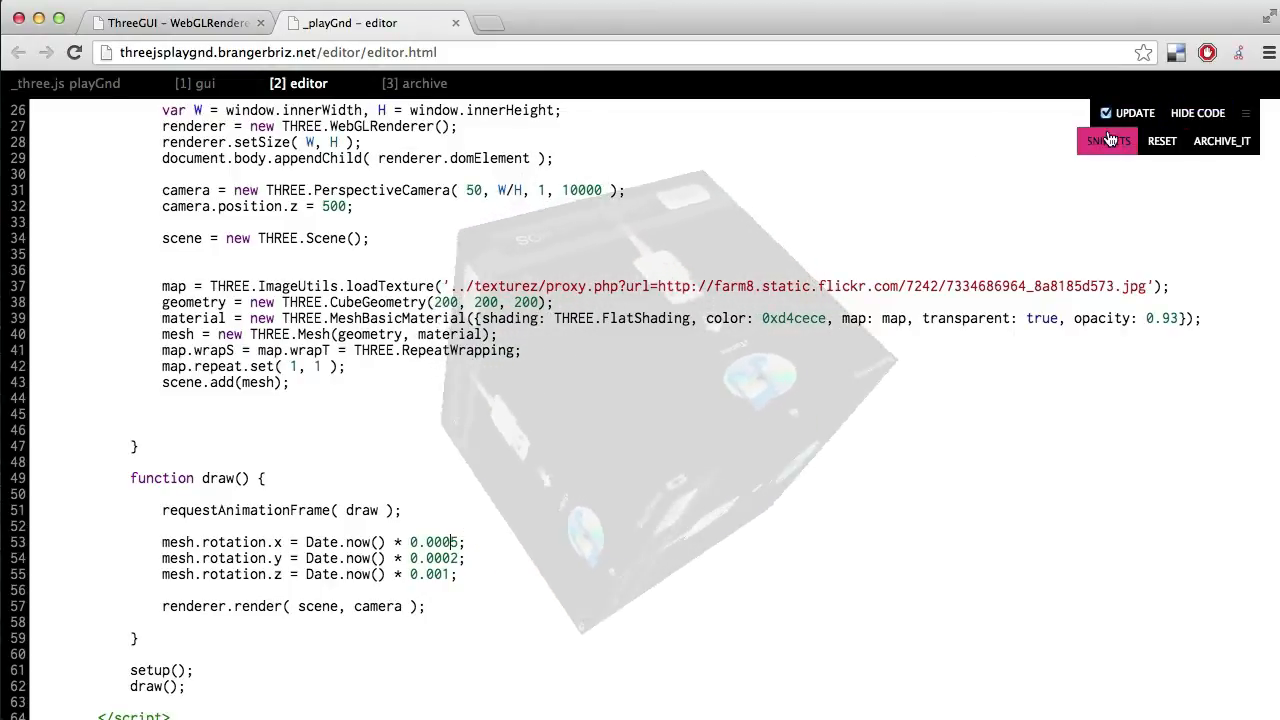
Step: Open the 'swing camera and/or mesh' snippet from the snippets gallery
click(1108, 140)
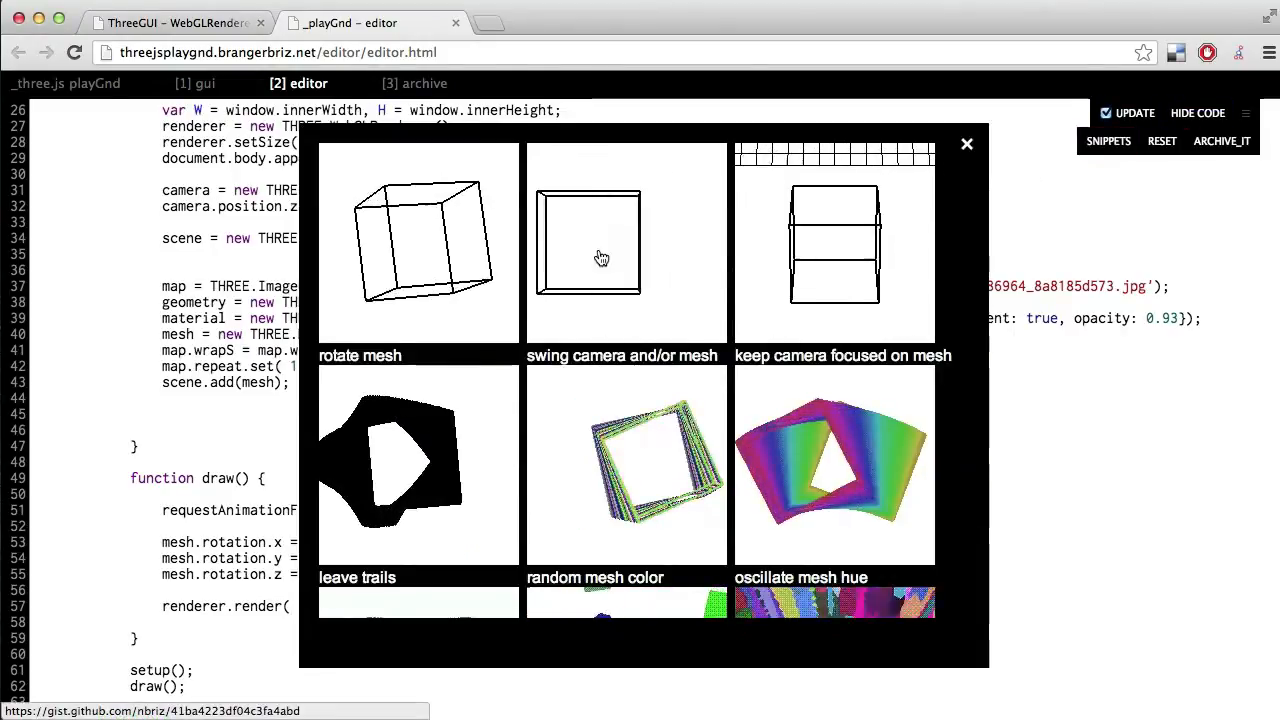
click(588, 243)
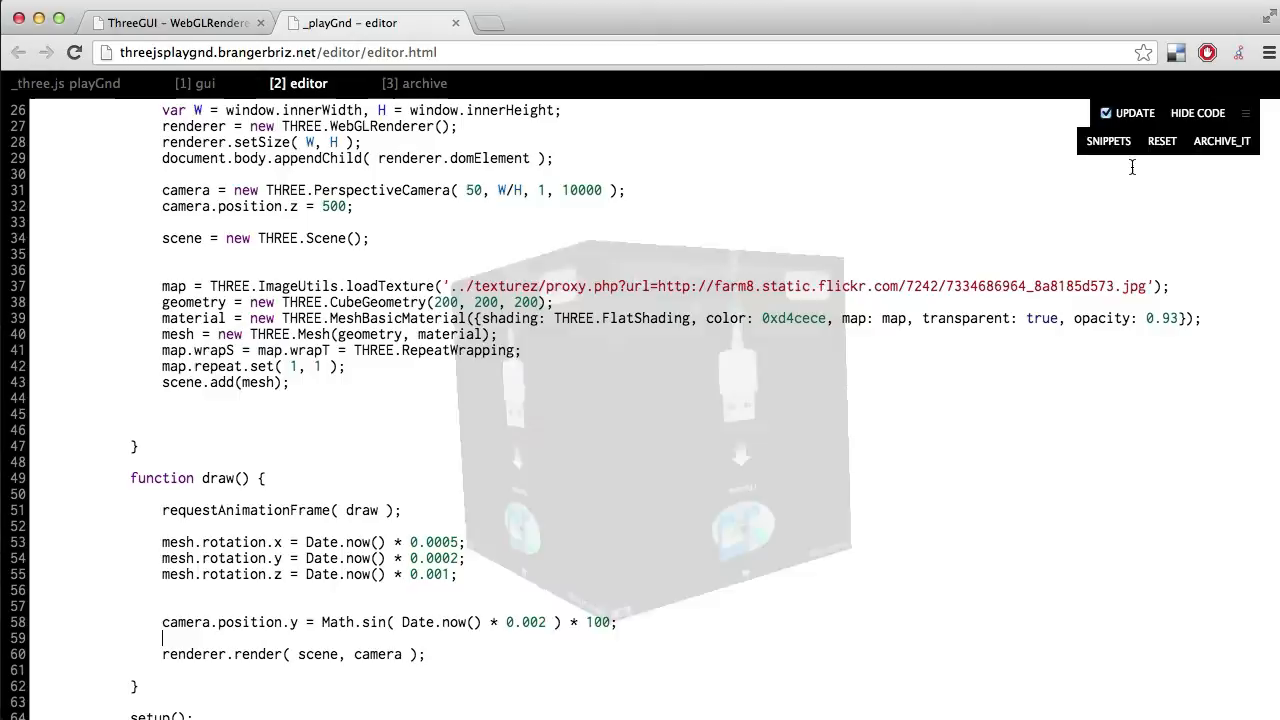
Step: Select the two trails renderer lines in the trails.js gist for setup()
click(1108, 140)
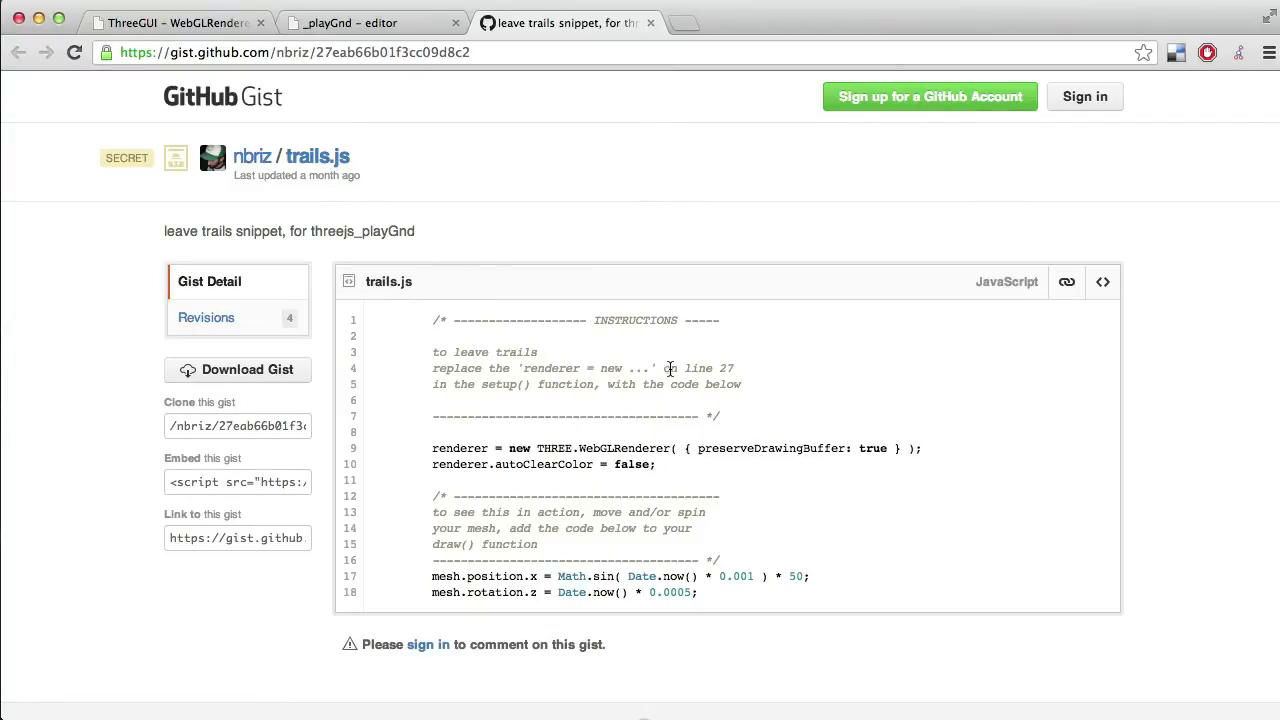
drag(432, 448, 655, 472)
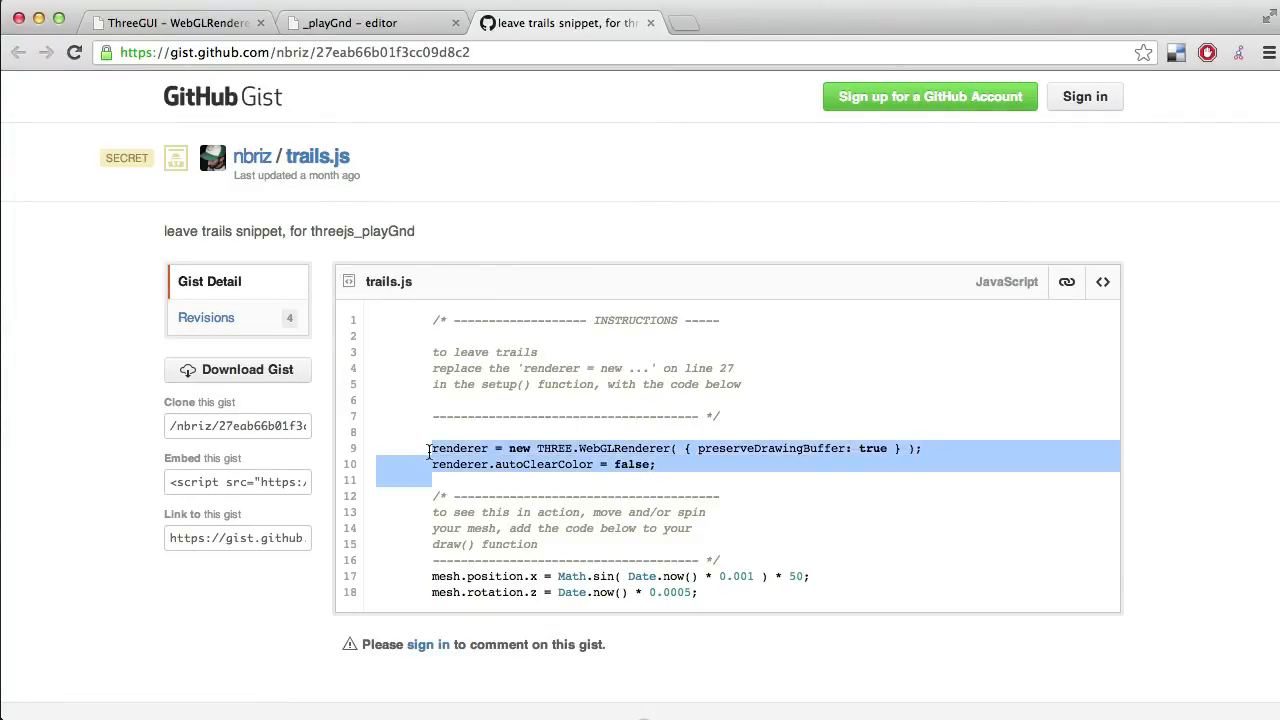
click(370, 22)
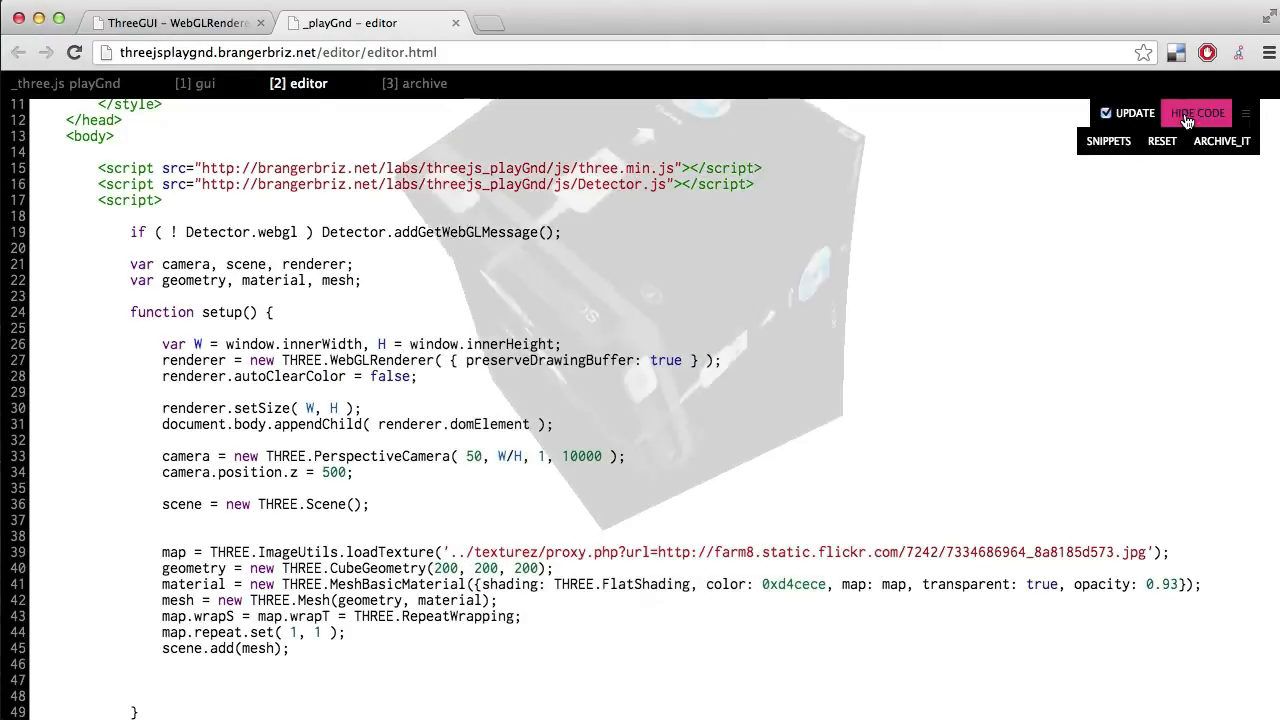
Step: Preview the trails with the code hidden, then lower the material opacity from 0.93 to 0.13
click(1196, 112)
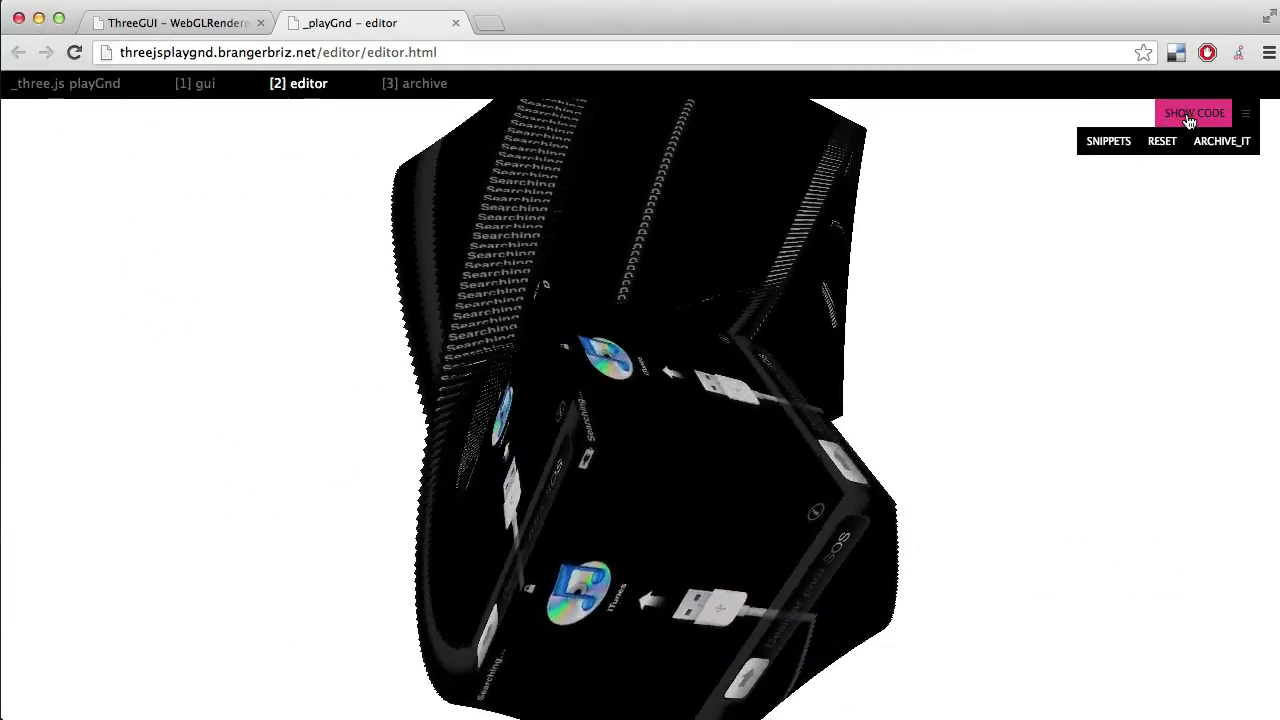
click(1193, 112)
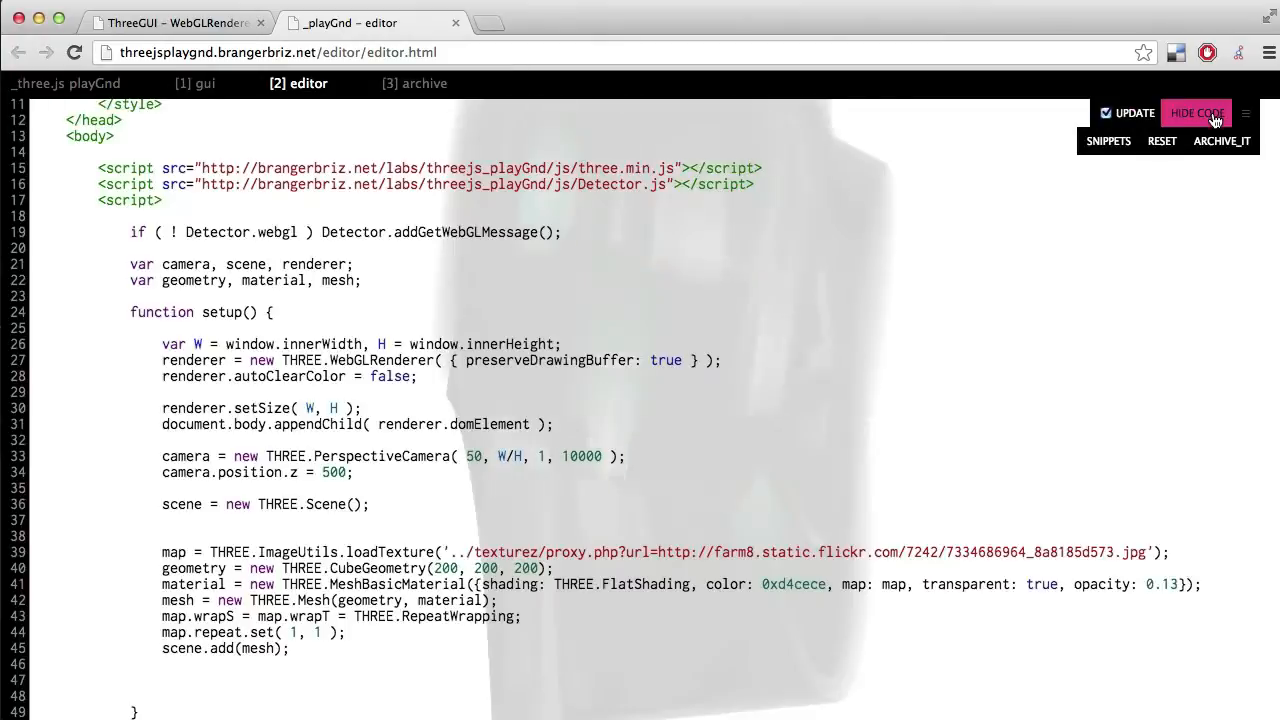
click(1108, 140)
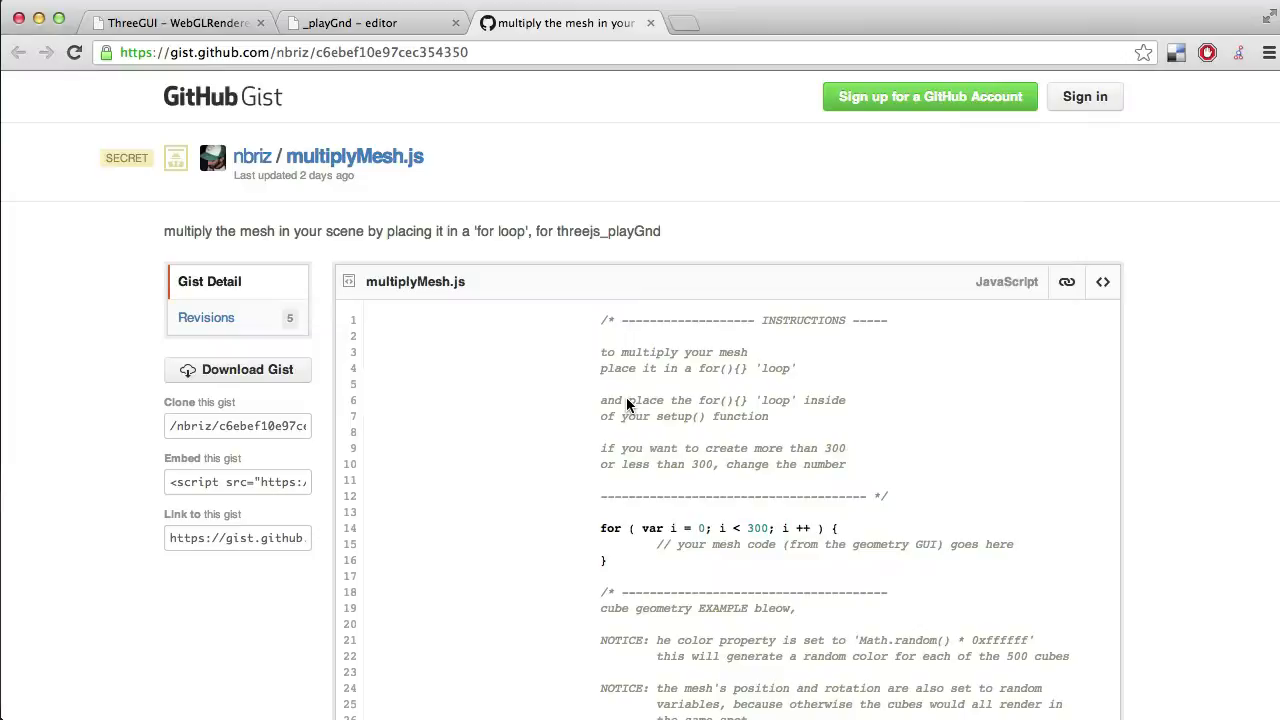
Step: Copy the 300-iteration for loop line from multiplyMesh.js and return to the playGnd editor
scroll(down, 3)
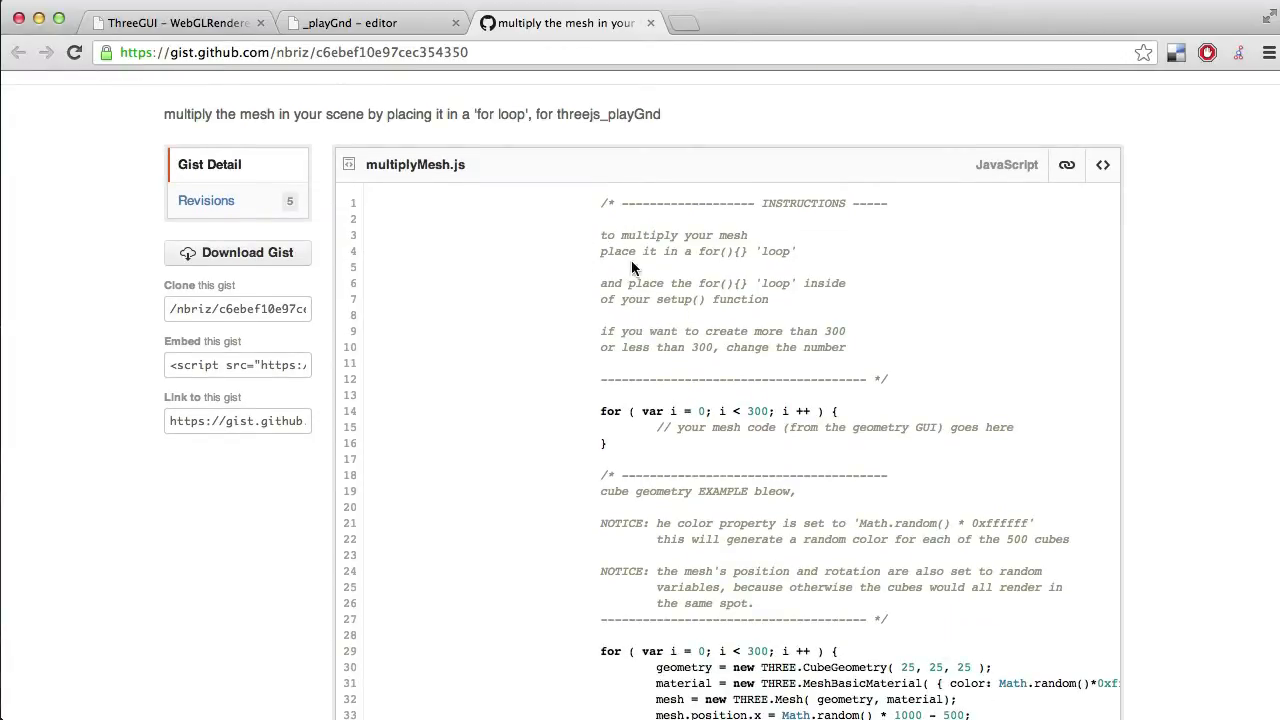
mouse_move(633, 422)
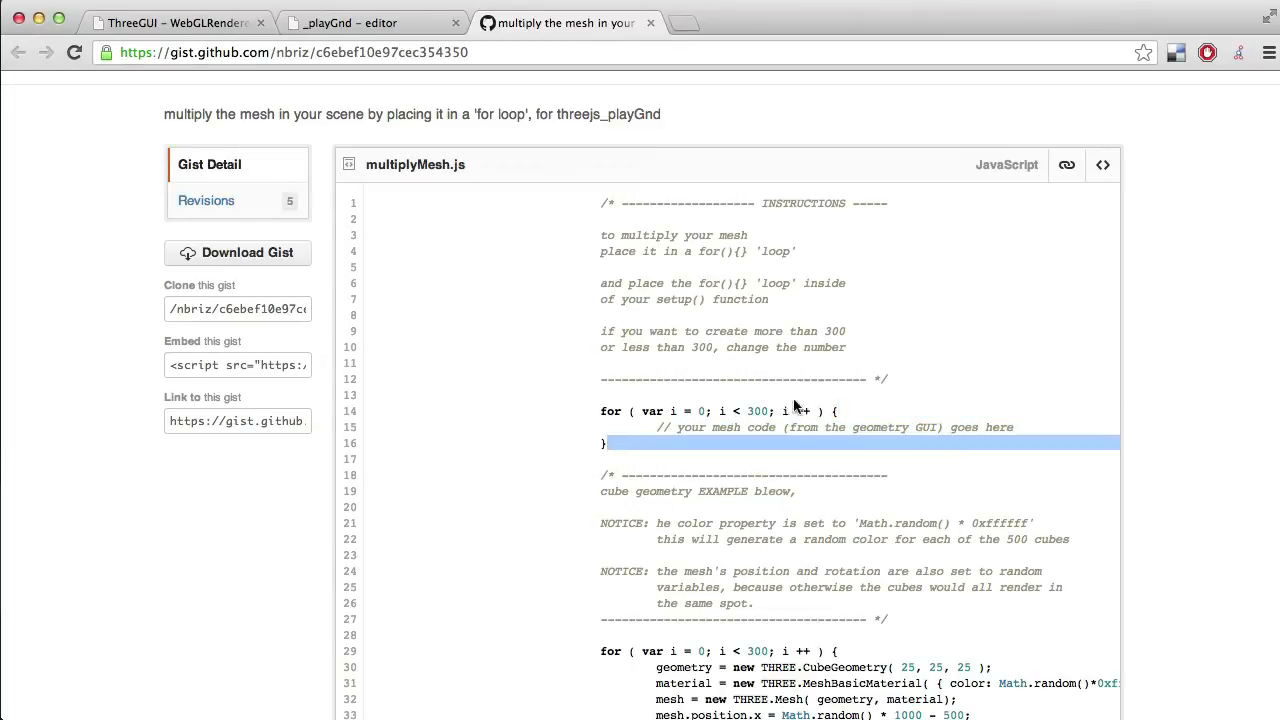
double_click(756, 411)
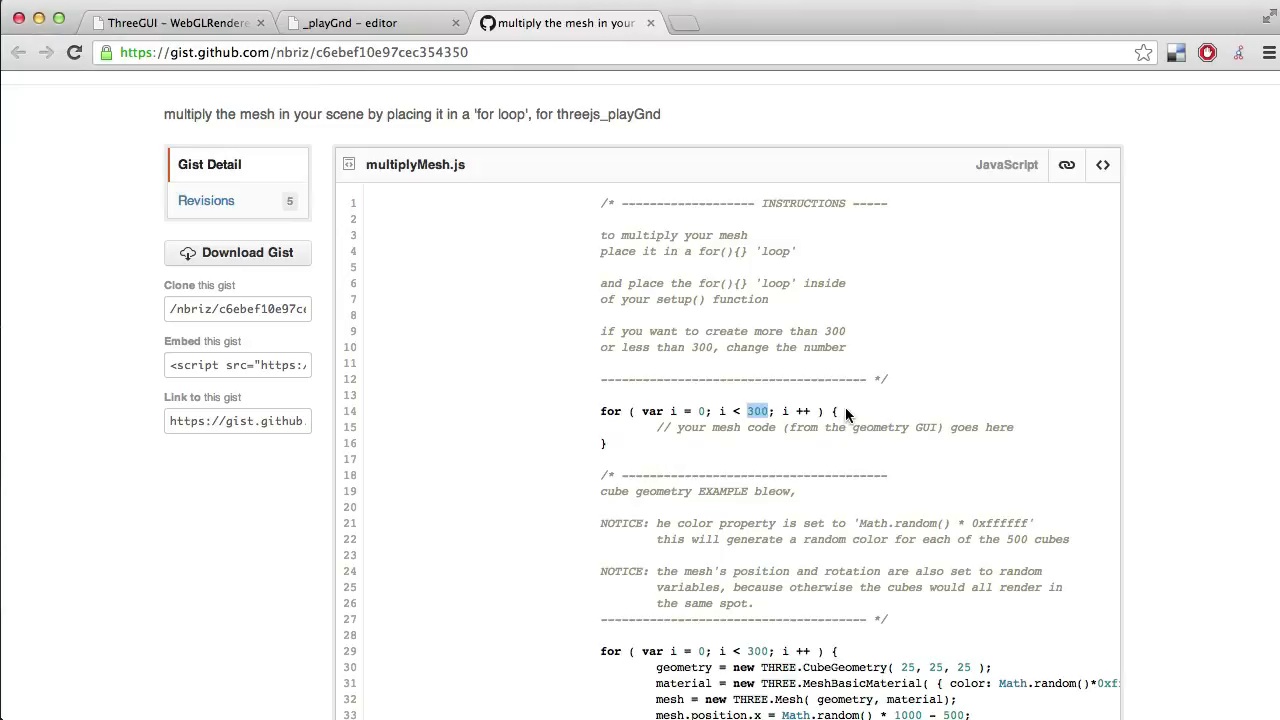
triple_click(700, 411)
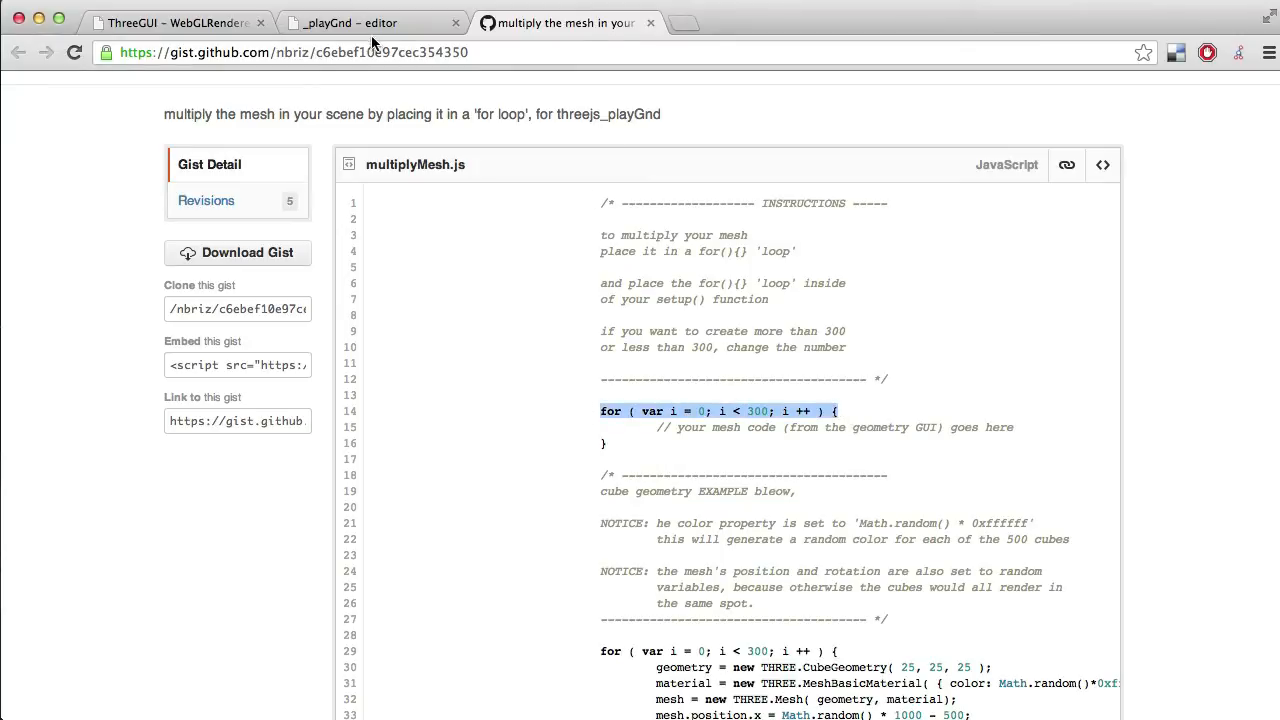
click(360, 22)
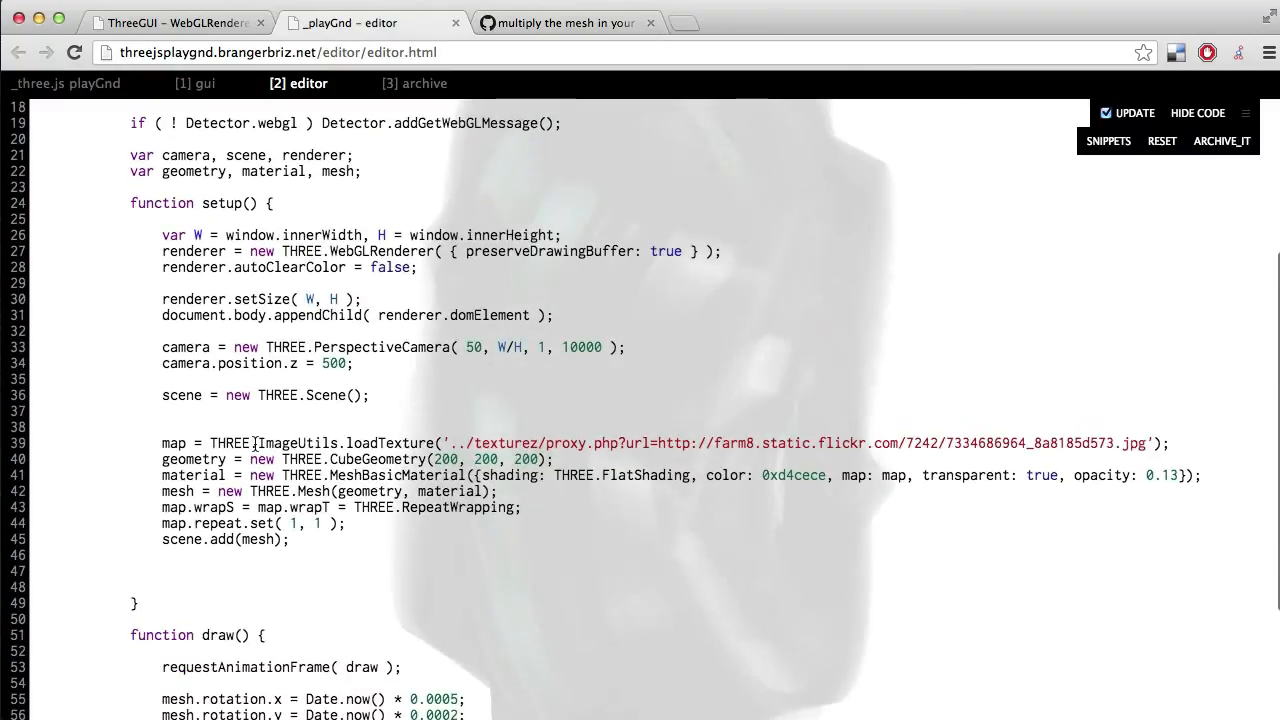
Step: Wrap the texture, geometry, material and mesh setup code in 'for ( var i = 0; i < 300; i ++ ) {'
text(for ( var i = 0; i < 300; i ++ ) {)
text(})
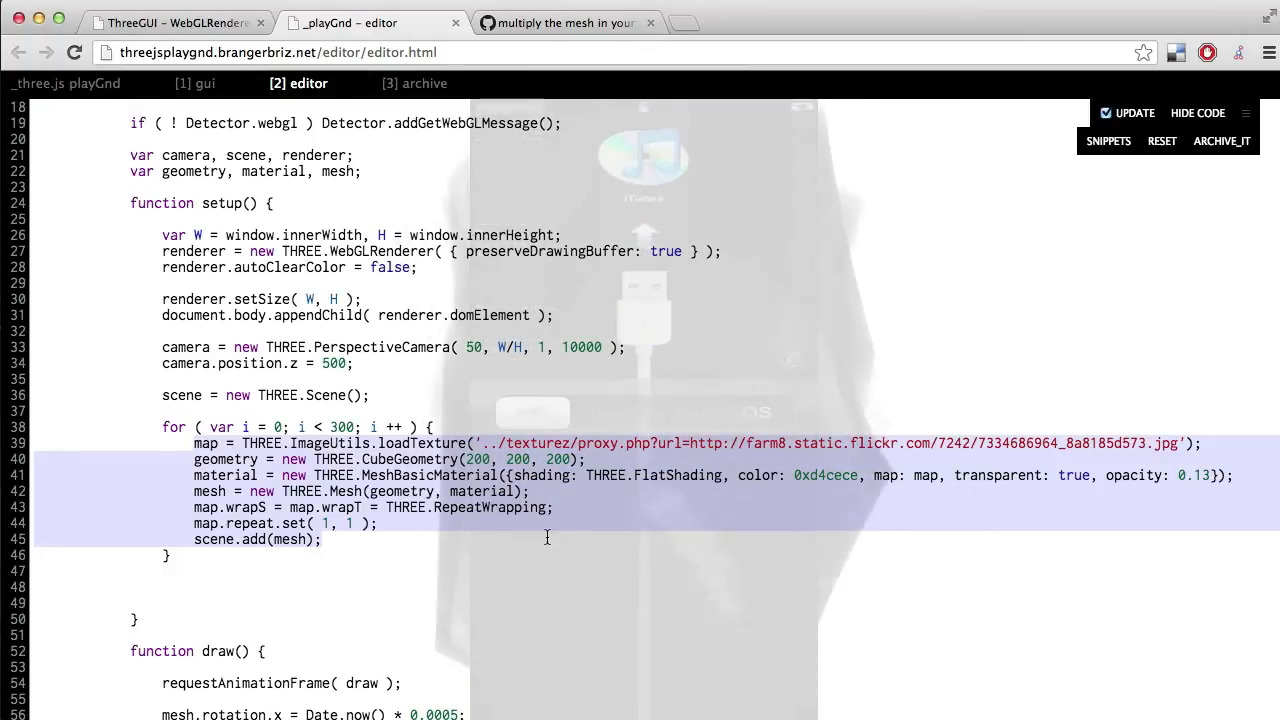
scroll(down, 3)
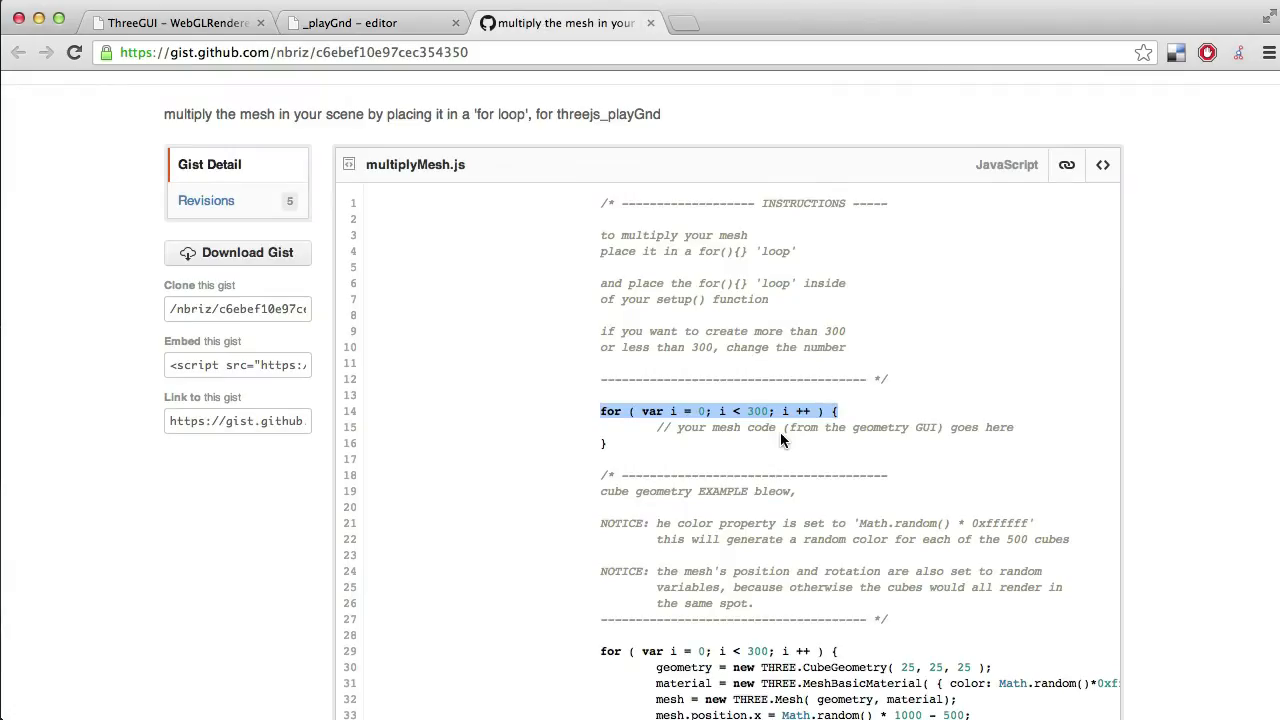
Step: Copy the six Math.random() mesh position and rotation lines from the gist's cube example
right_click(710, 544)
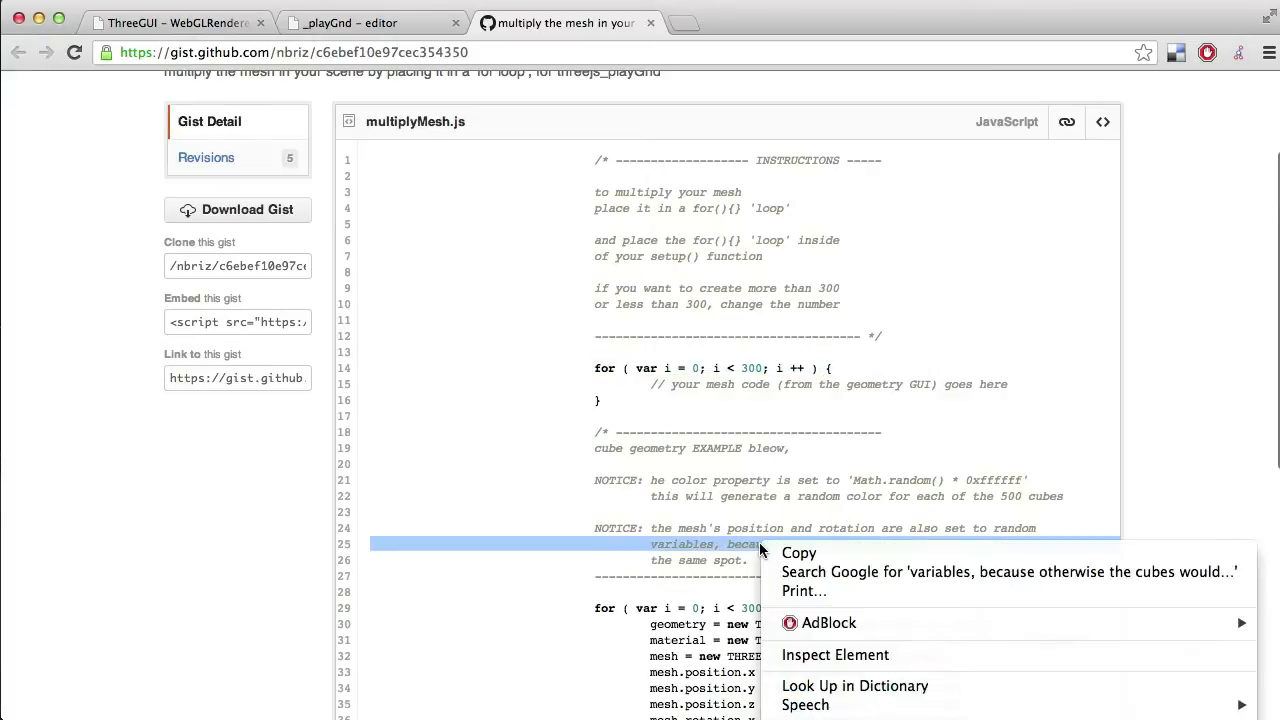
scroll(down, 3)
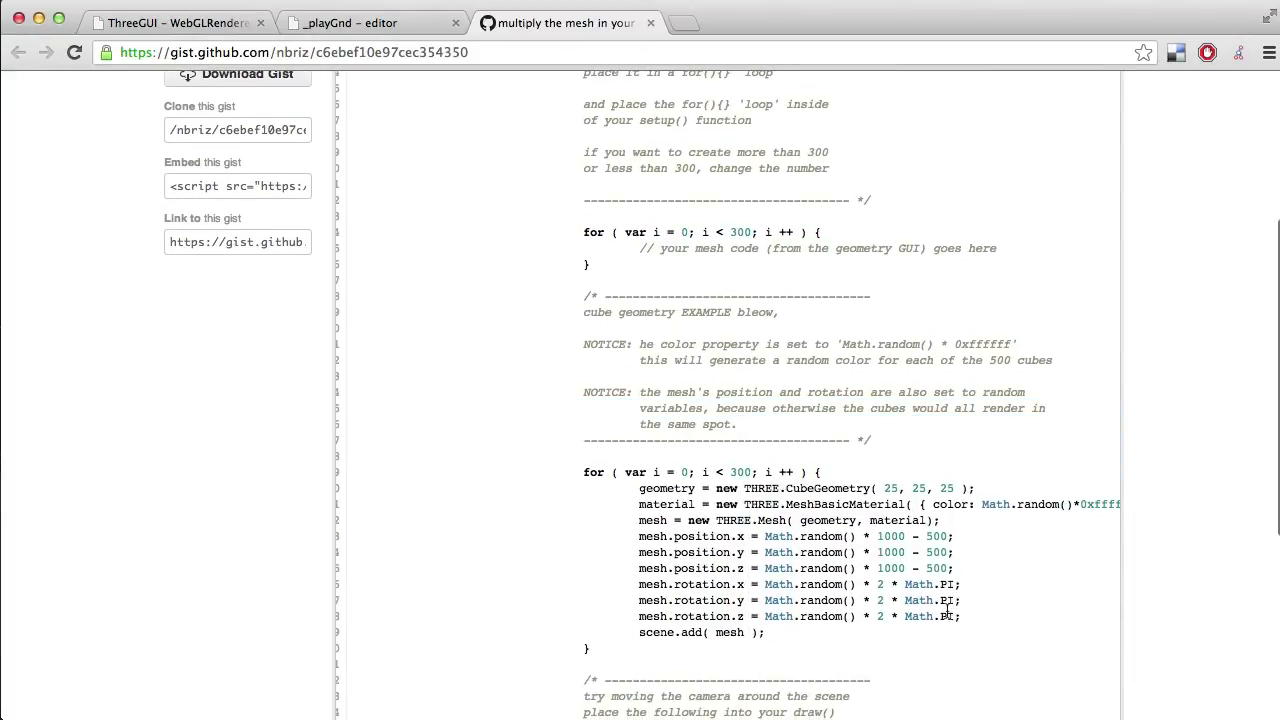
drag(638, 536, 960, 616)
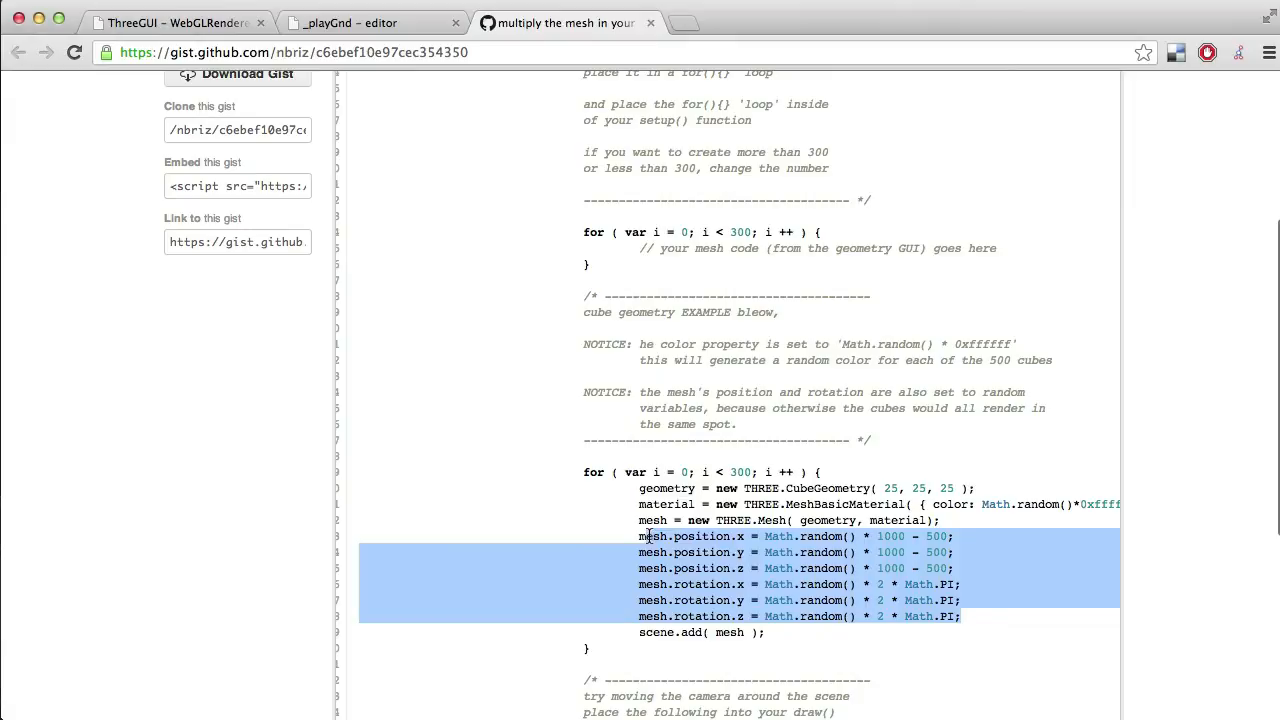
mouse_move(423, 521)
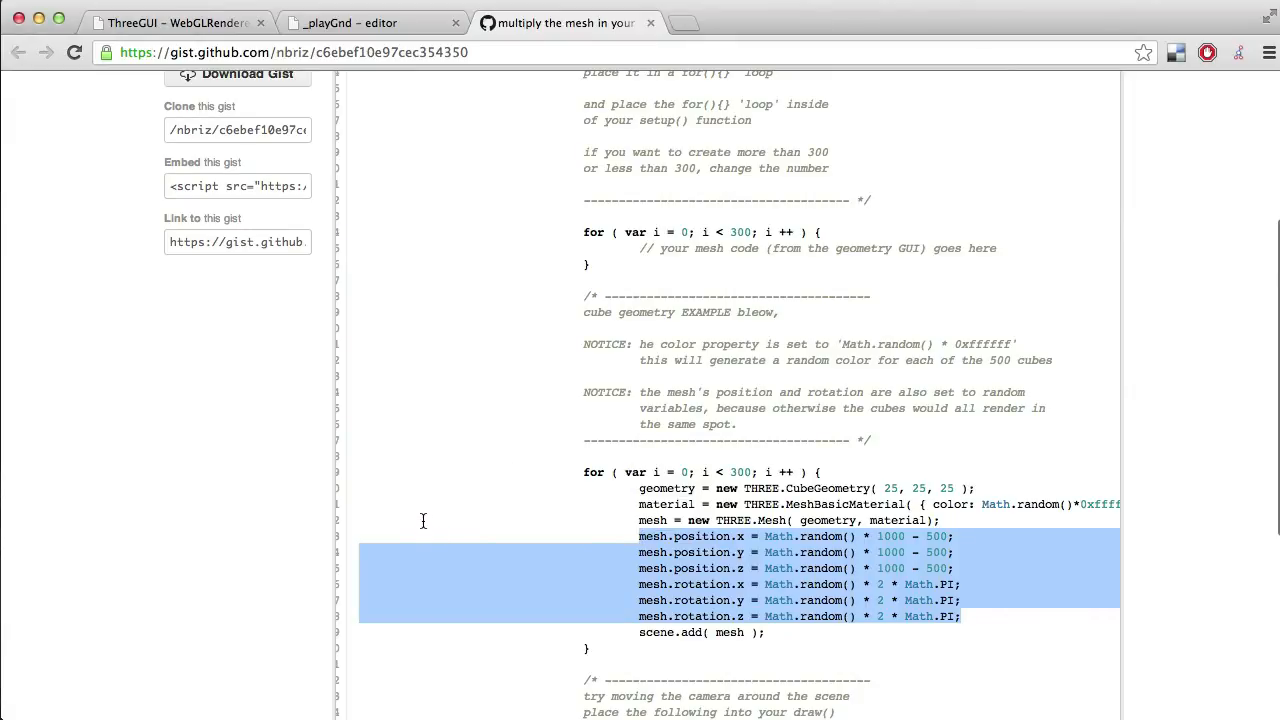
mouse_move(351, 56)
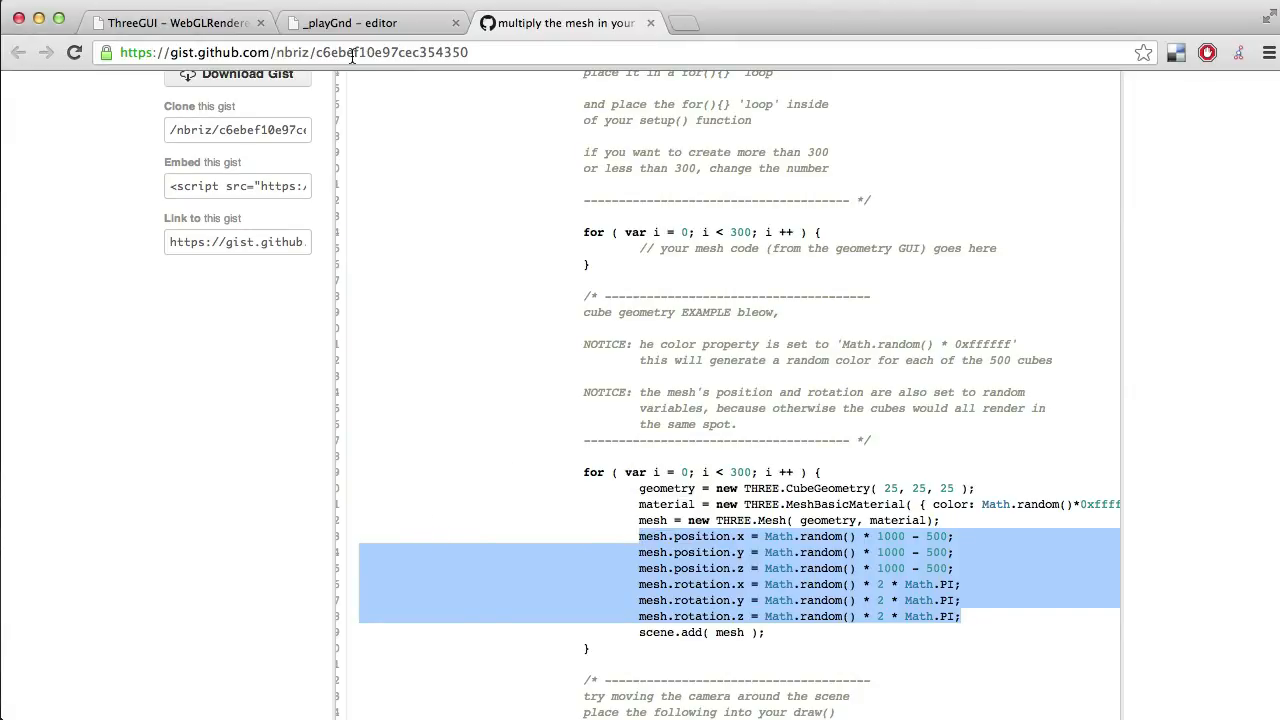
click(370, 22)
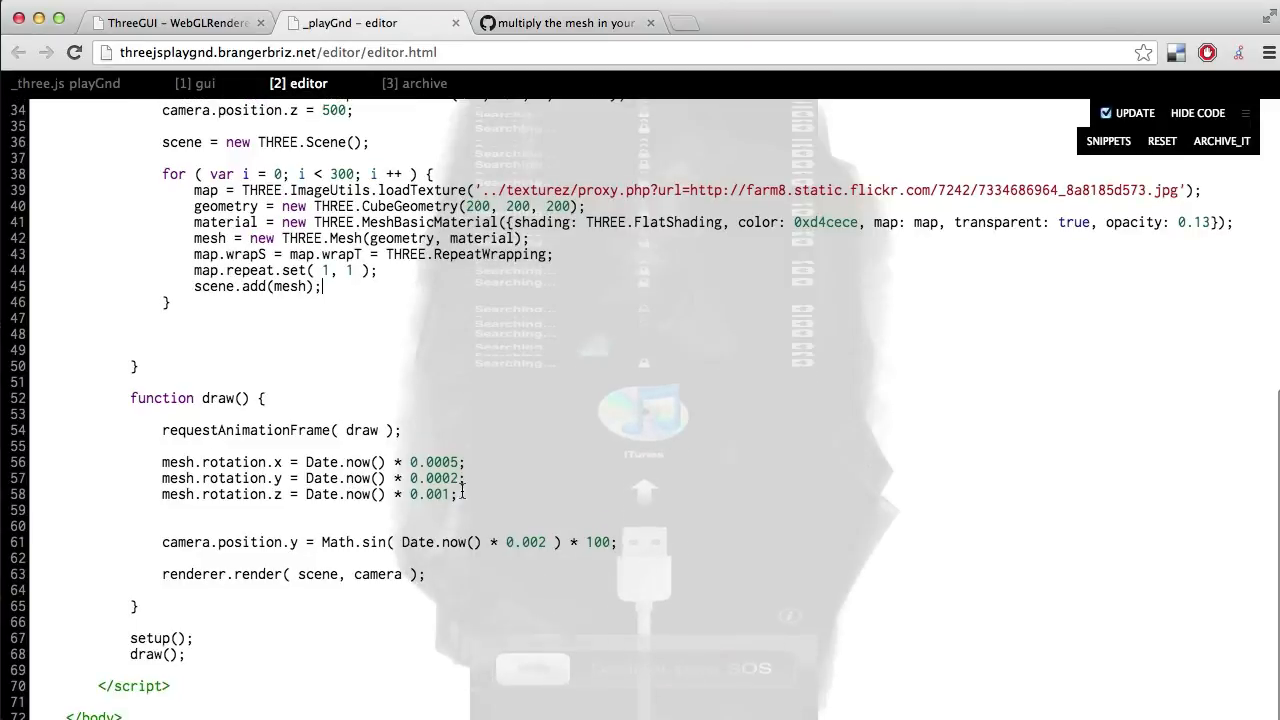
Step: Delete draw's mesh.rotation lines and paste the random position/rotation lines inside the loop
drag(162, 462, 457, 494)
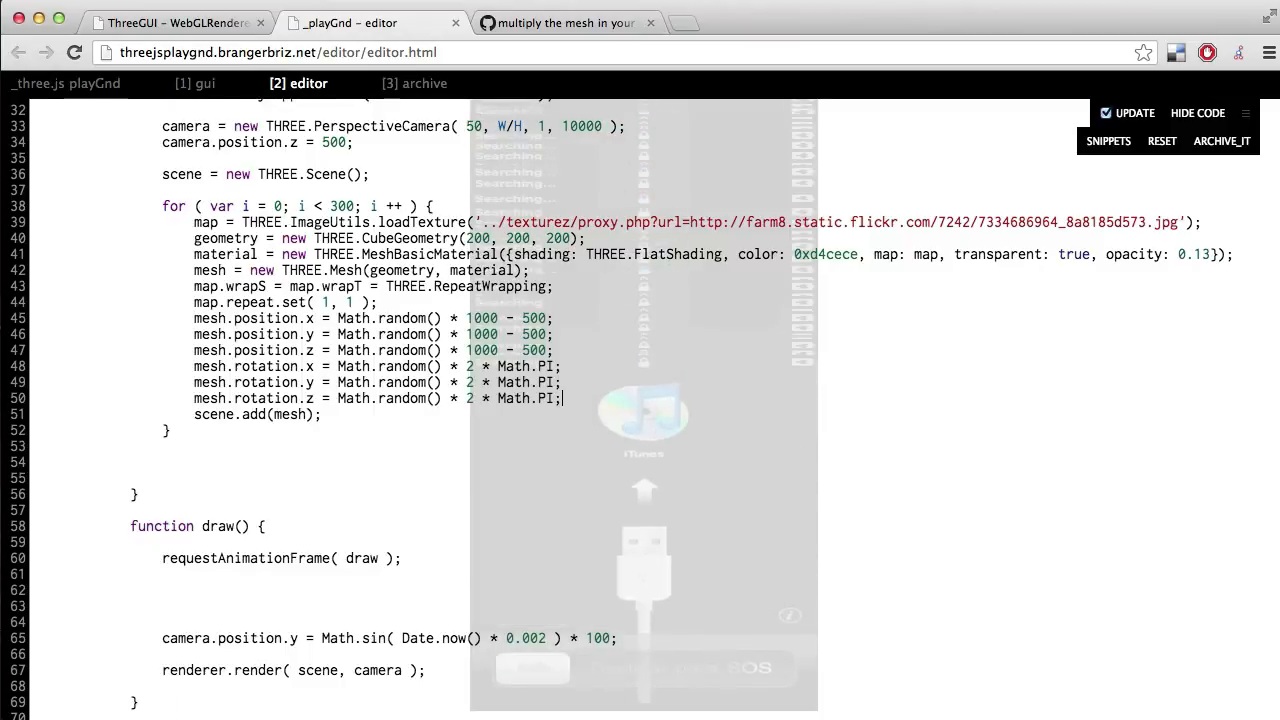
scroll(down, 3)
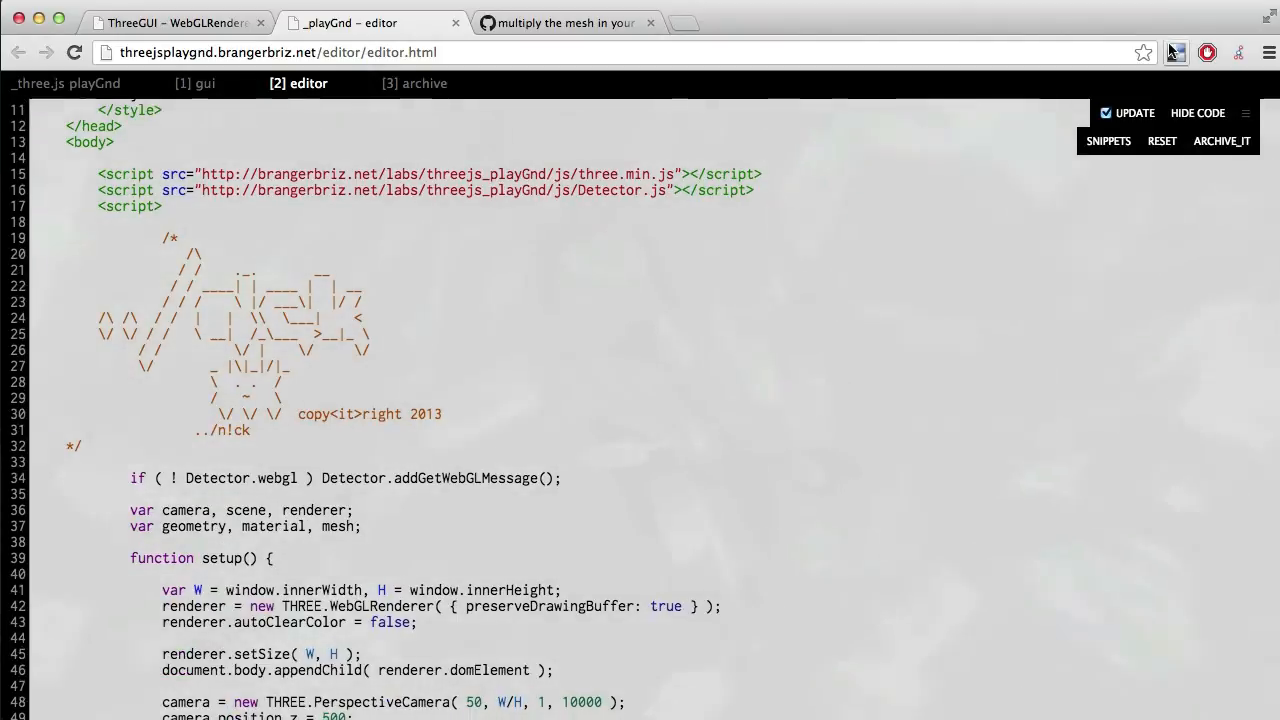
Step: Open the ARCHIVE_IT form and start typing the sketch name 'jailbr'
click(1222, 140)
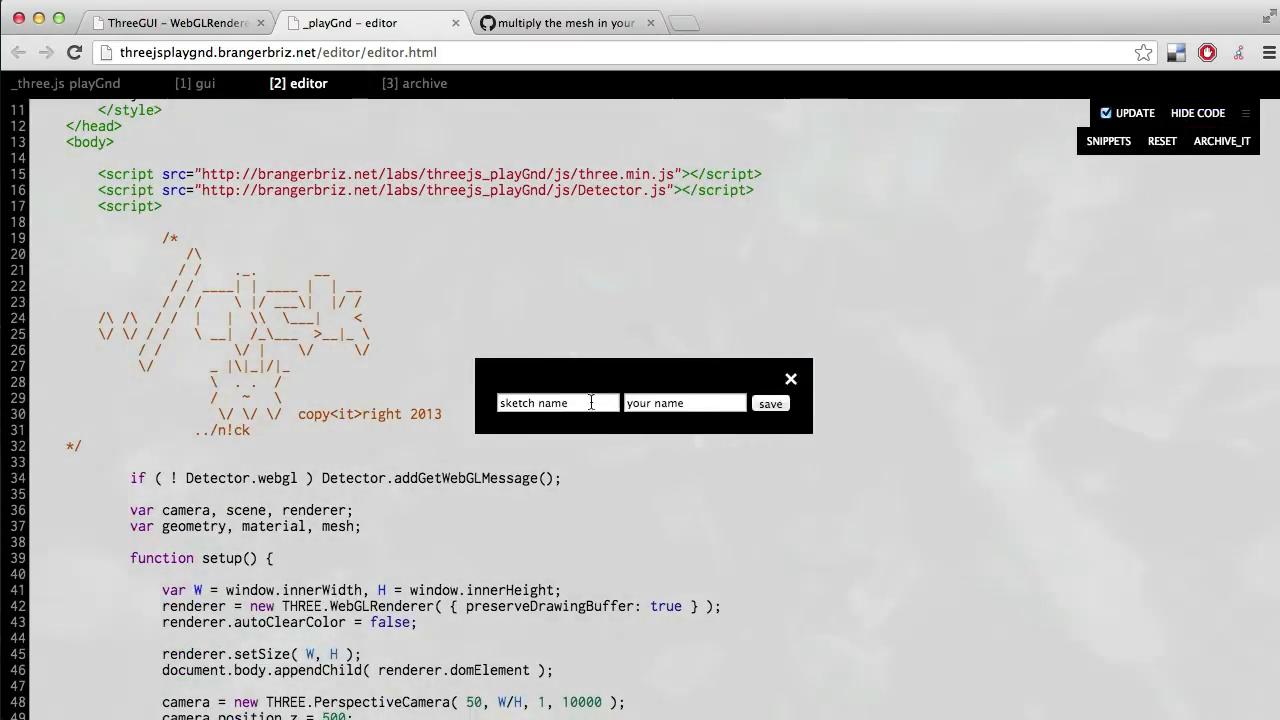
text(jailbr)
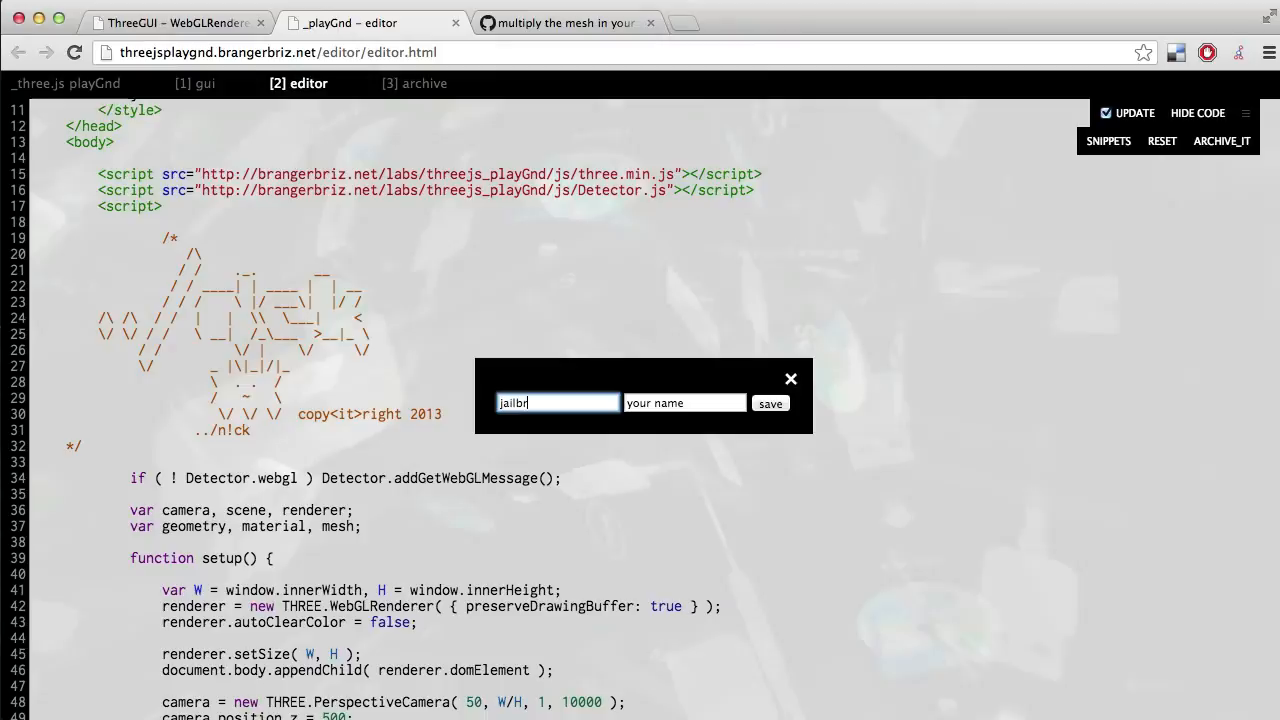